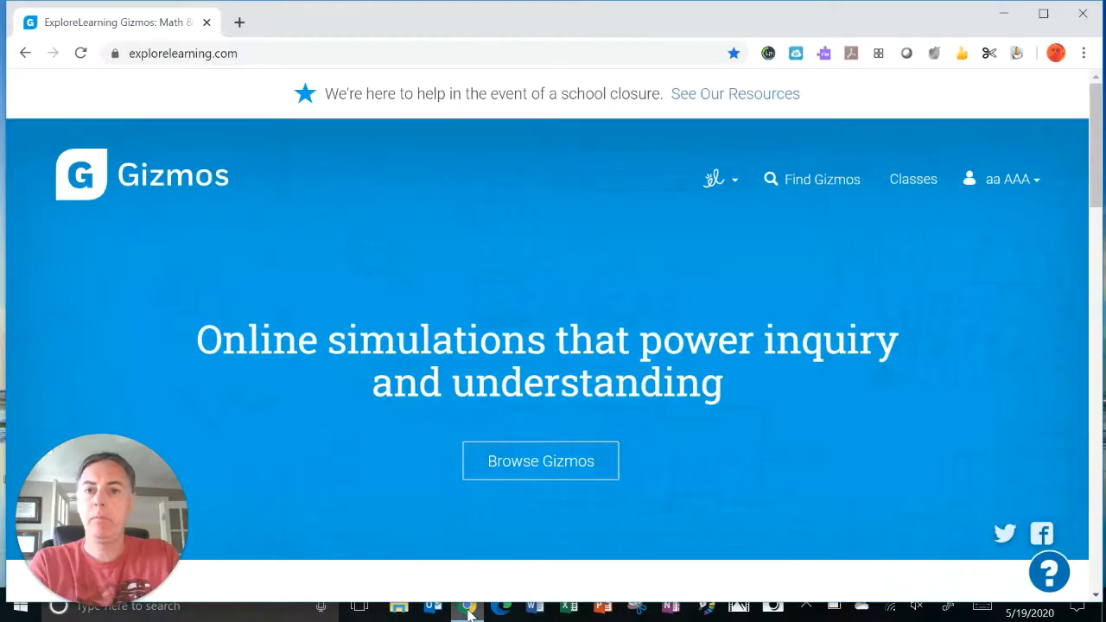
pyautogui.moveTo(573, 274)
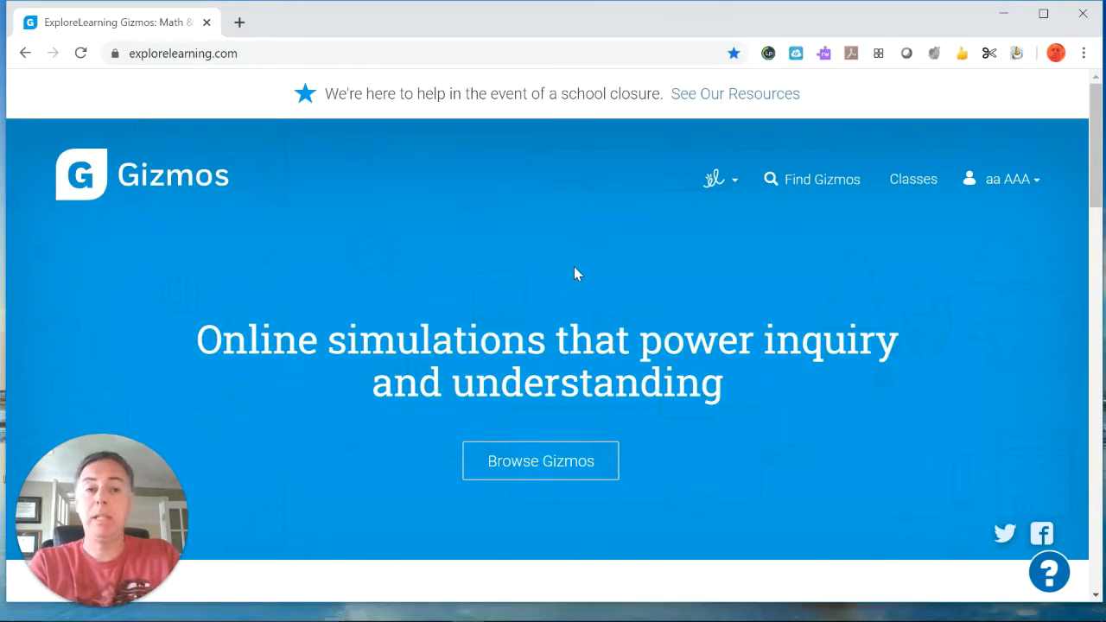
# Search for 'calorimetry', pick Calorimetry Lab from the results and launch it.
pyautogui.click(823, 178)
pyautogui.write('calo')
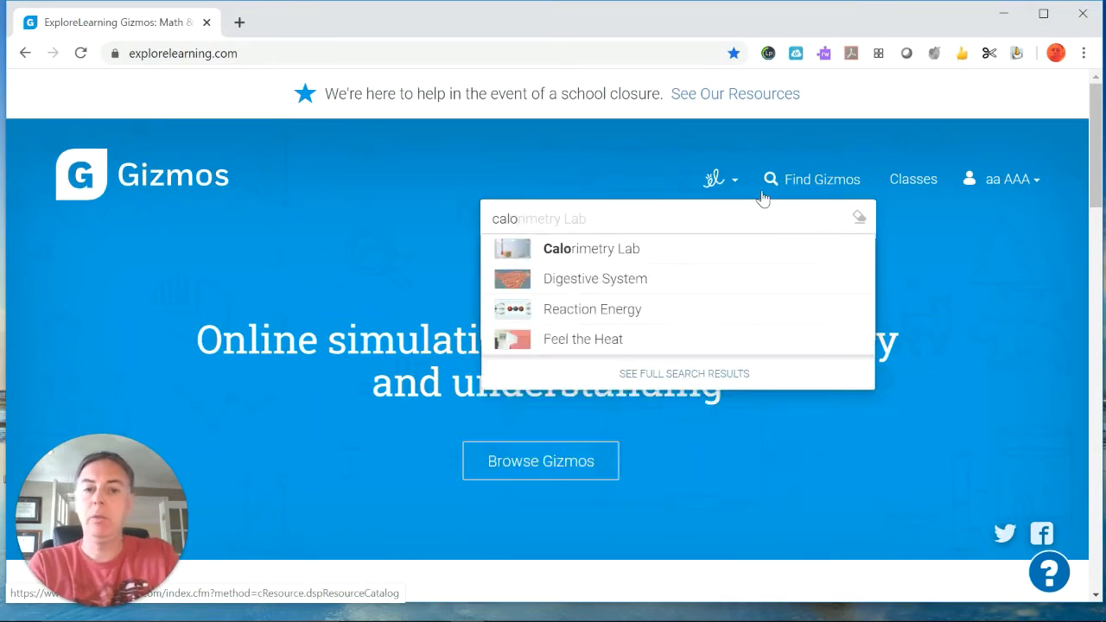
pyautogui.click(591, 249)
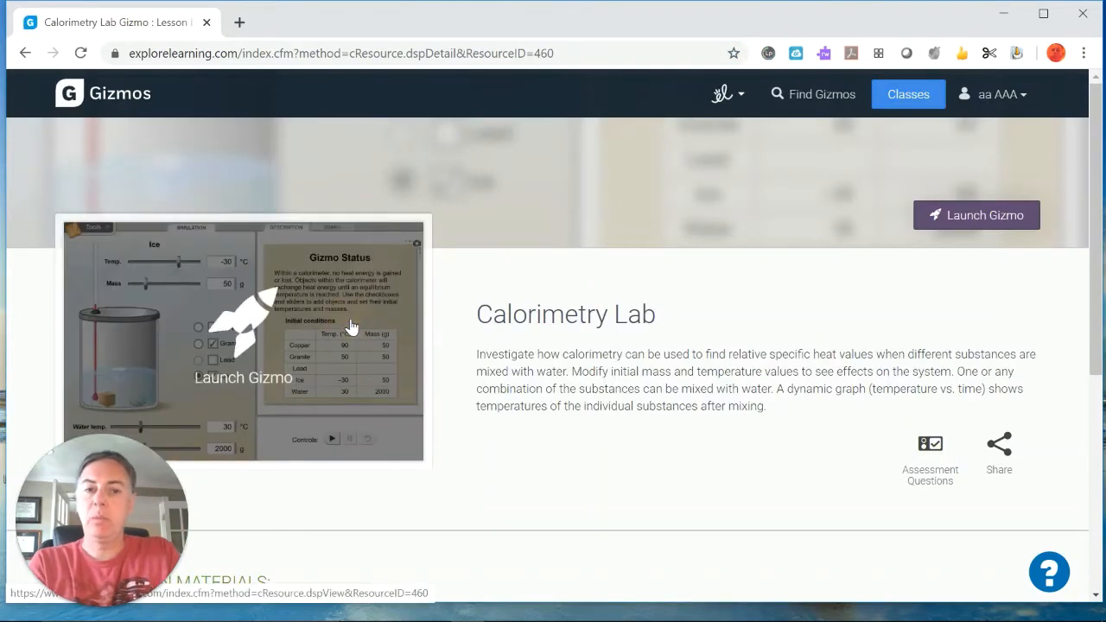
pyautogui.click(977, 215)
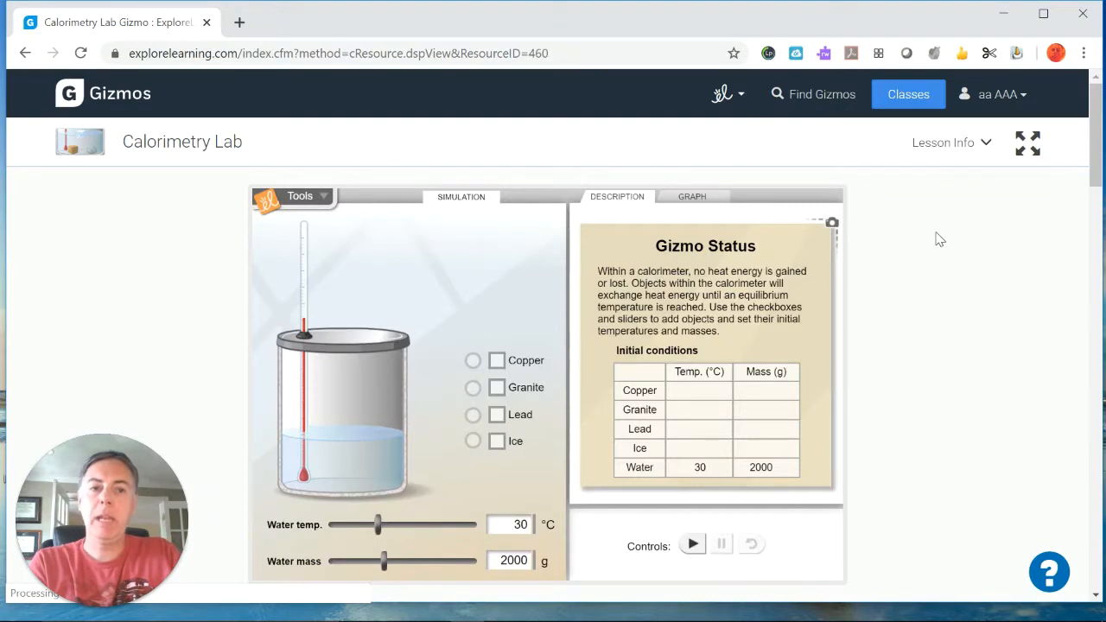
pyautogui.moveTo(944, 149)
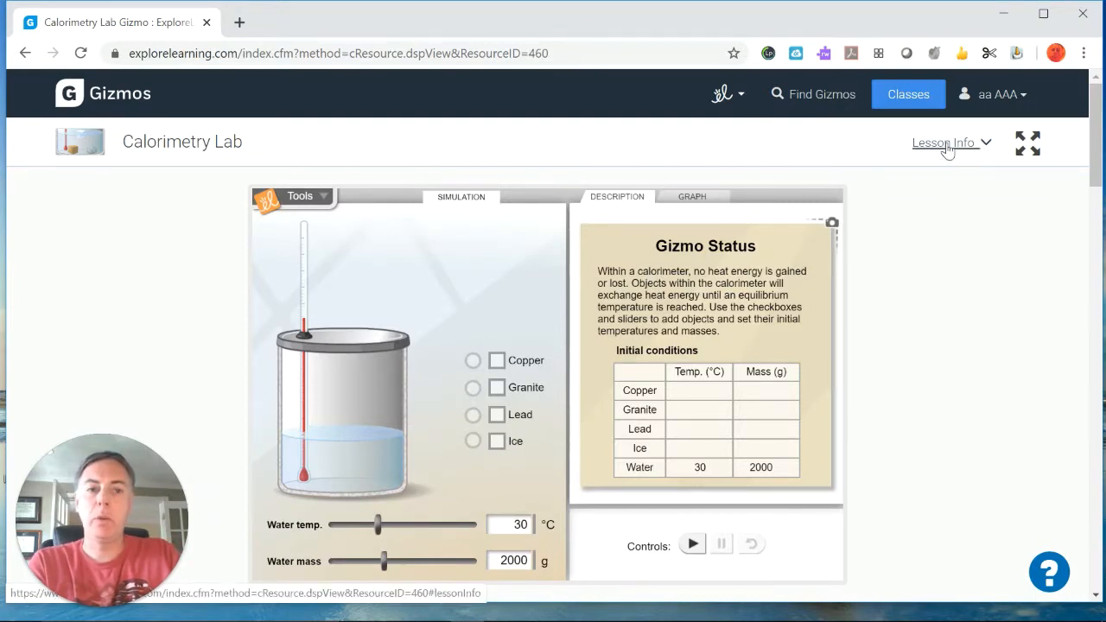
# View the Vocabulary Sheet from Lesson Info, skim it, and return to the gizmo.
pyautogui.click(947, 142)
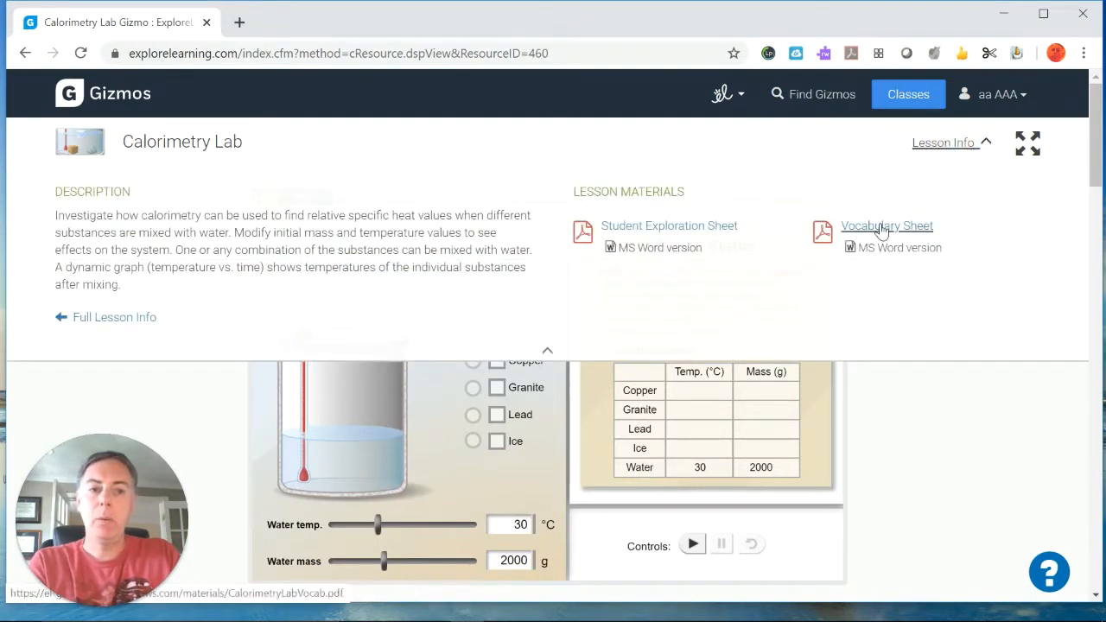
pyautogui.click(889, 224)
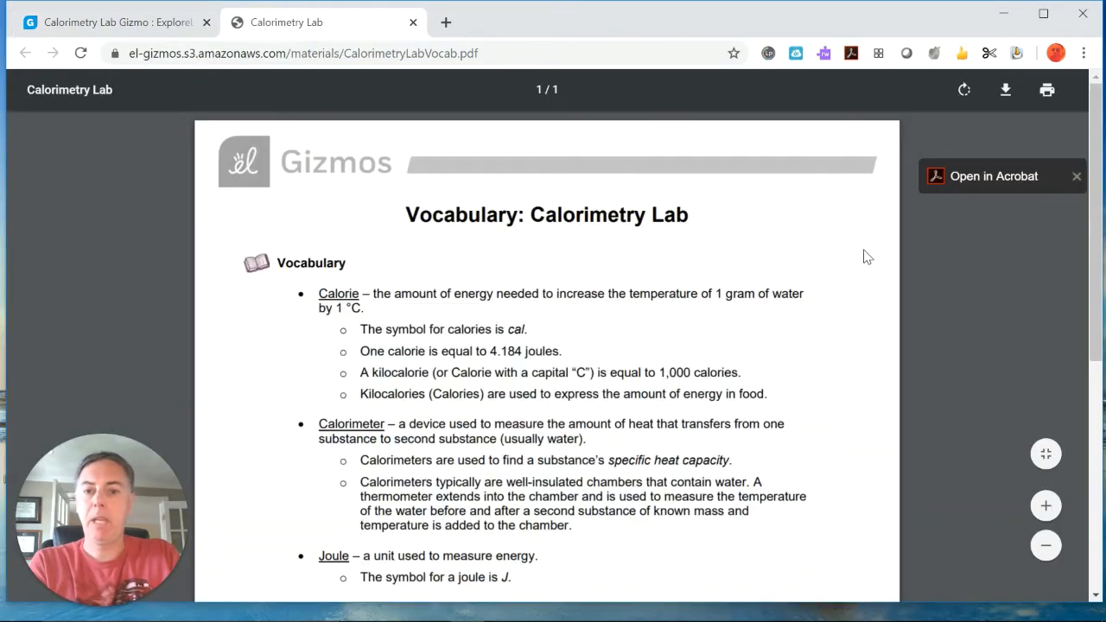
pyautogui.scroll(-3)
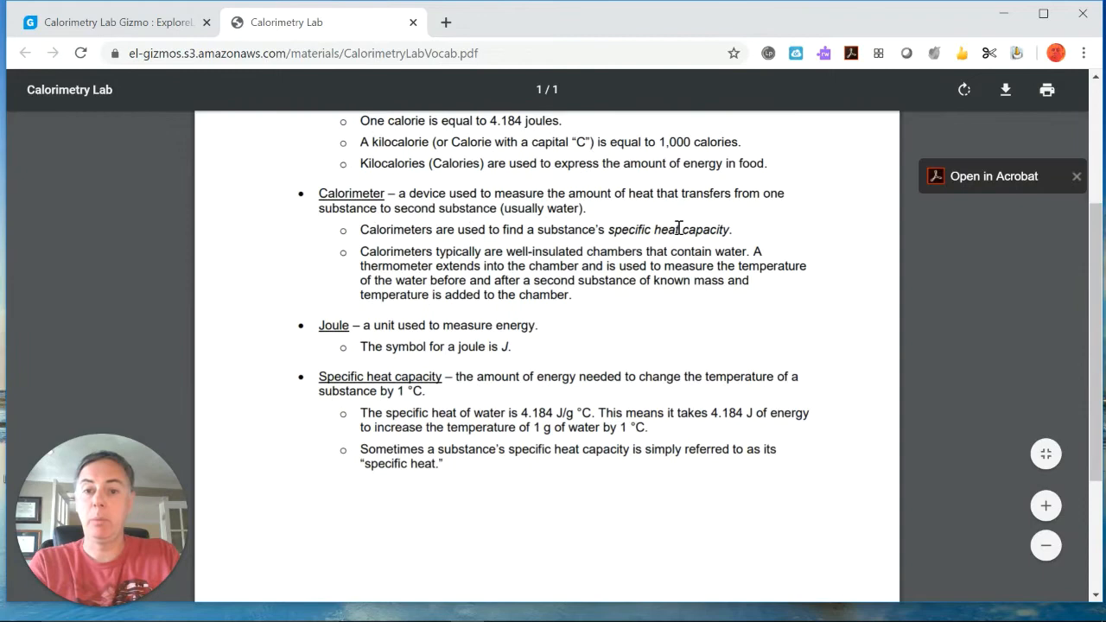
pyautogui.click(121, 23)
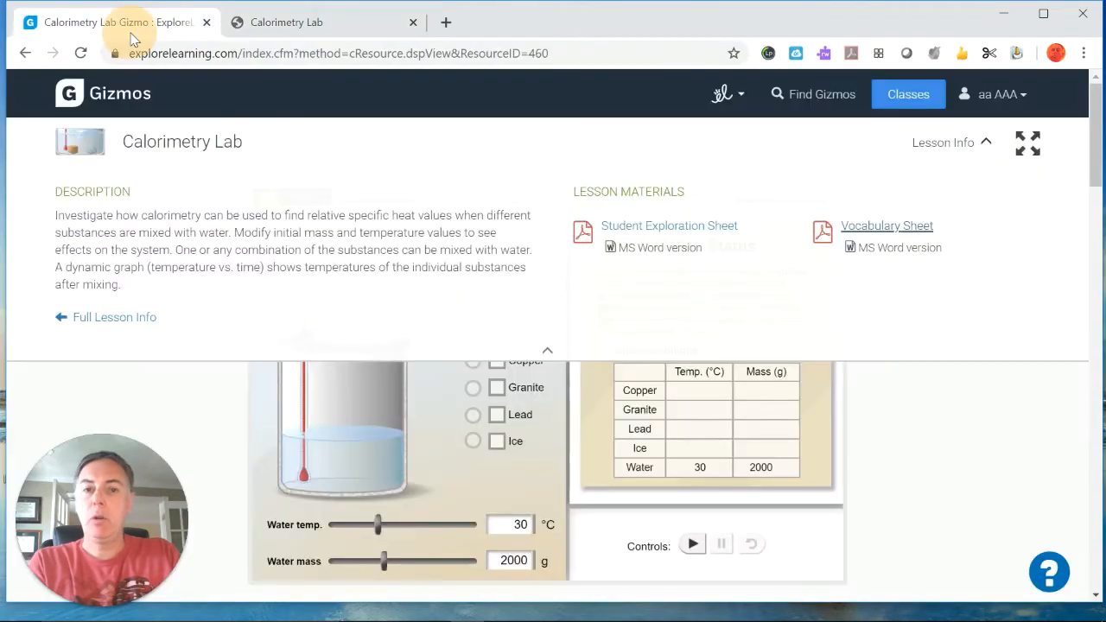
pyautogui.moveTo(666, 229)
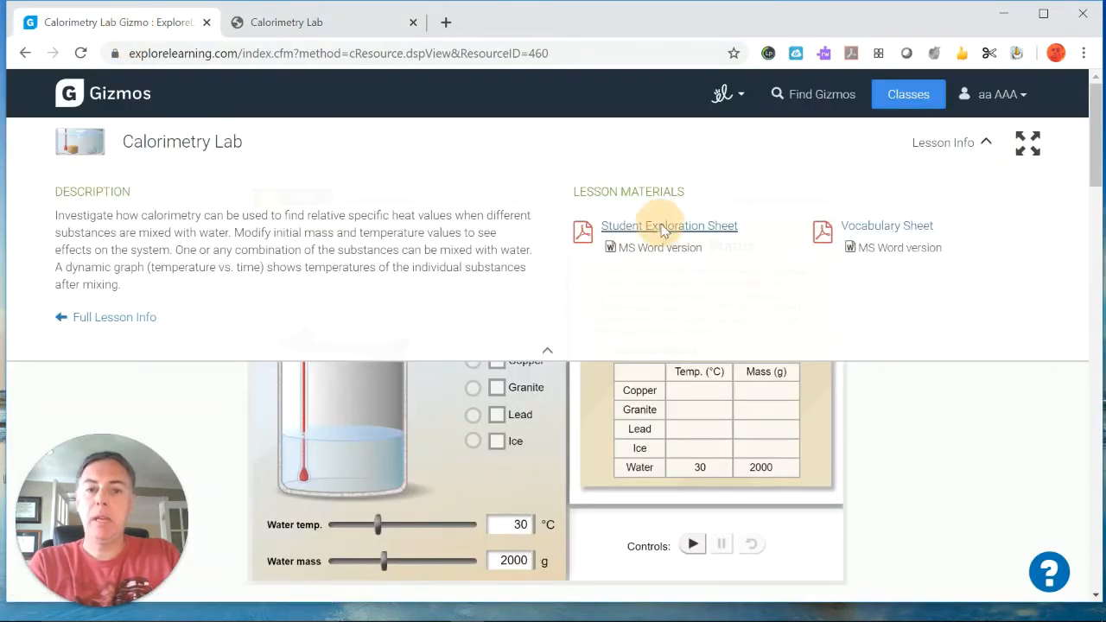
# Read the Student Exploration Sheet through Activity B, then return to the gizmo.
pyautogui.click(671, 224)
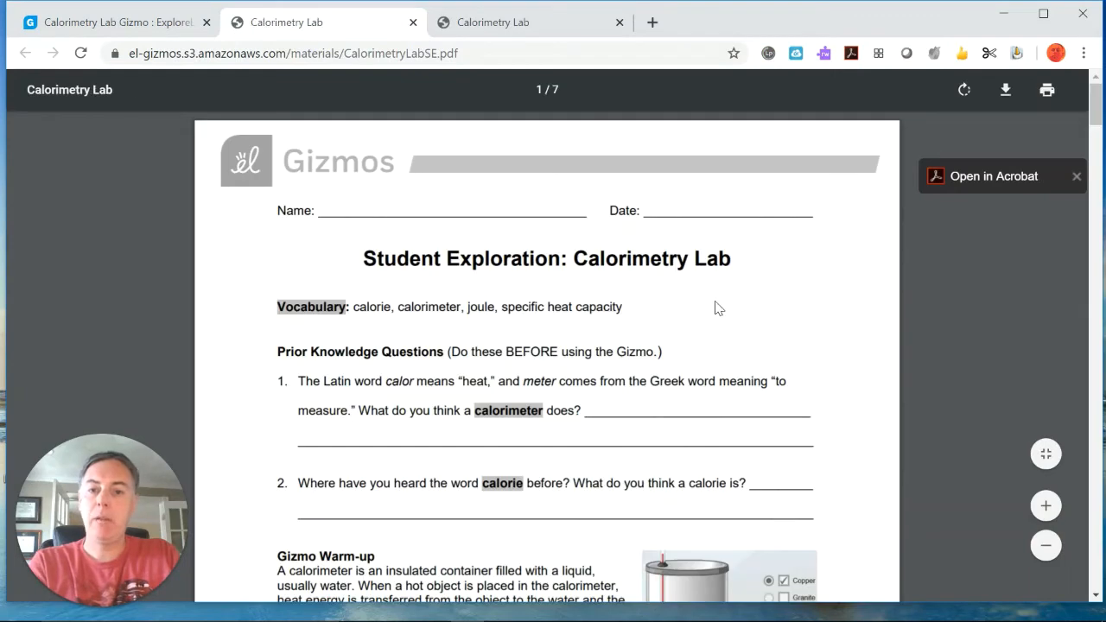
pyautogui.scroll(-3)
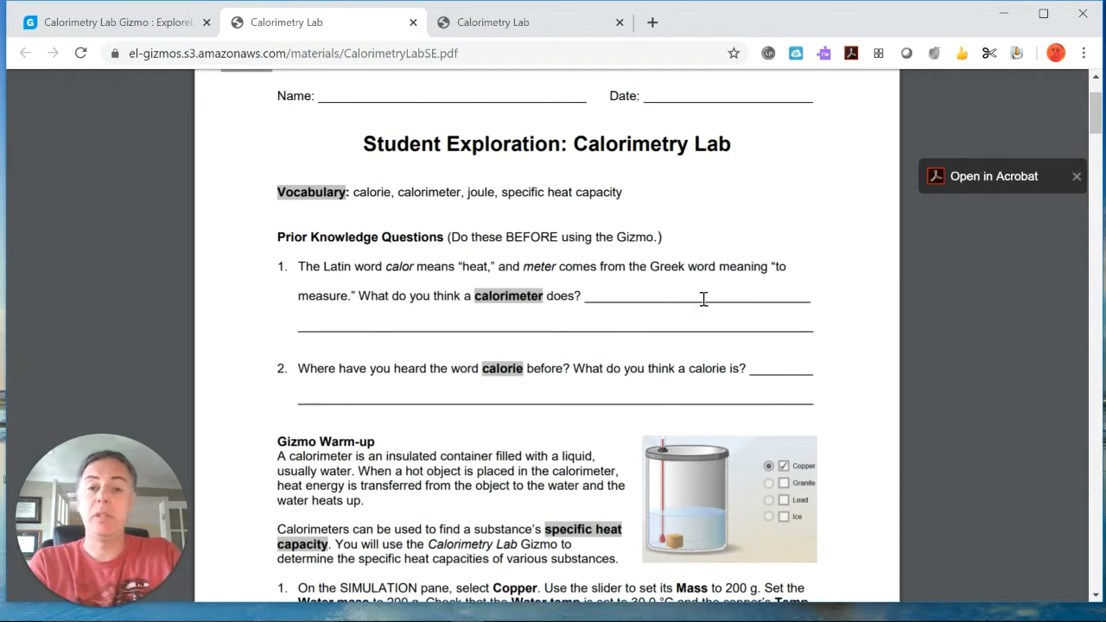
pyautogui.scroll(-3)
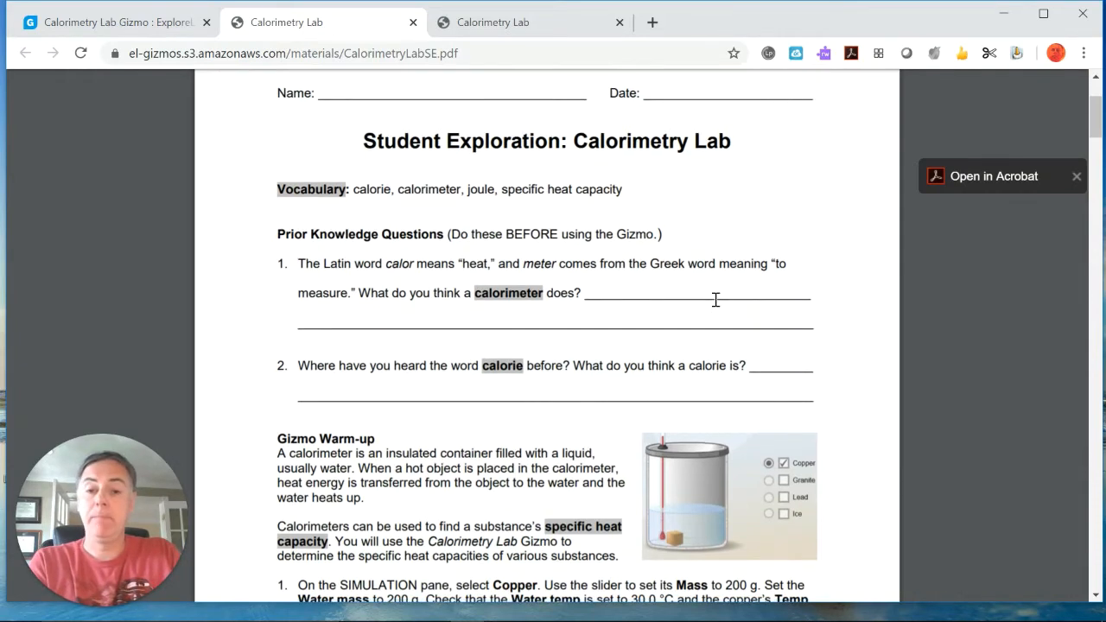
pyautogui.scroll(-3)
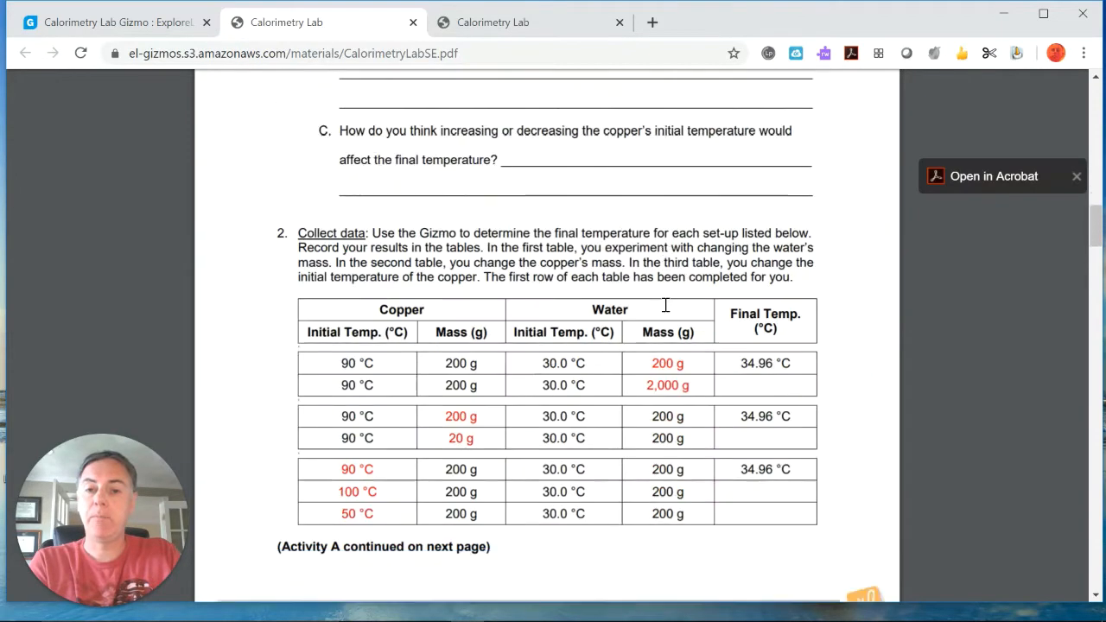
pyautogui.scroll(-3)
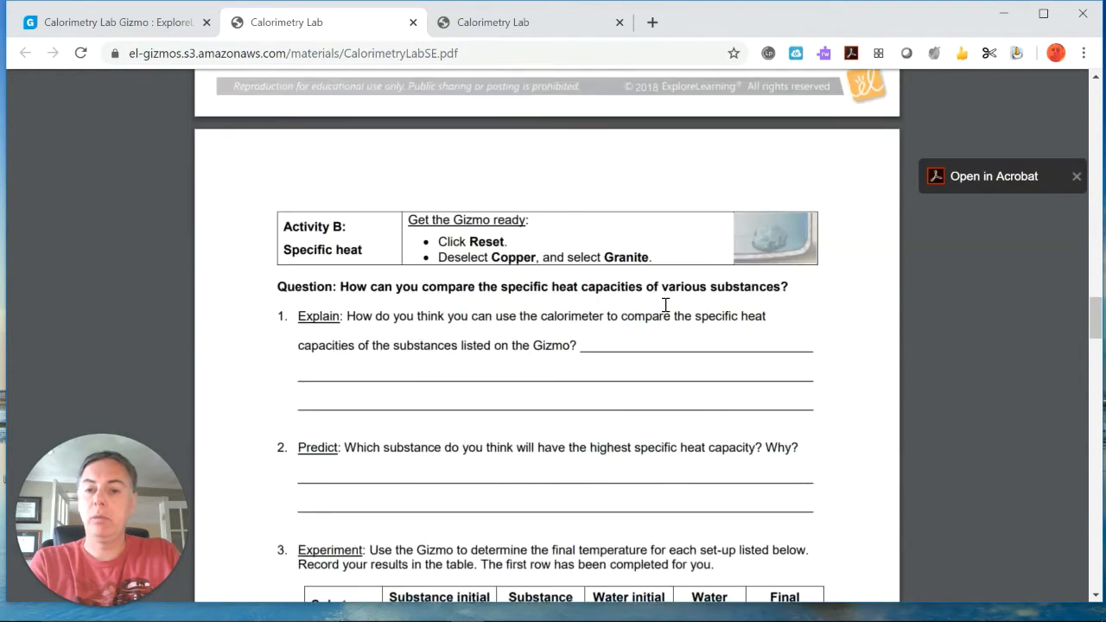
pyautogui.scroll(-3)
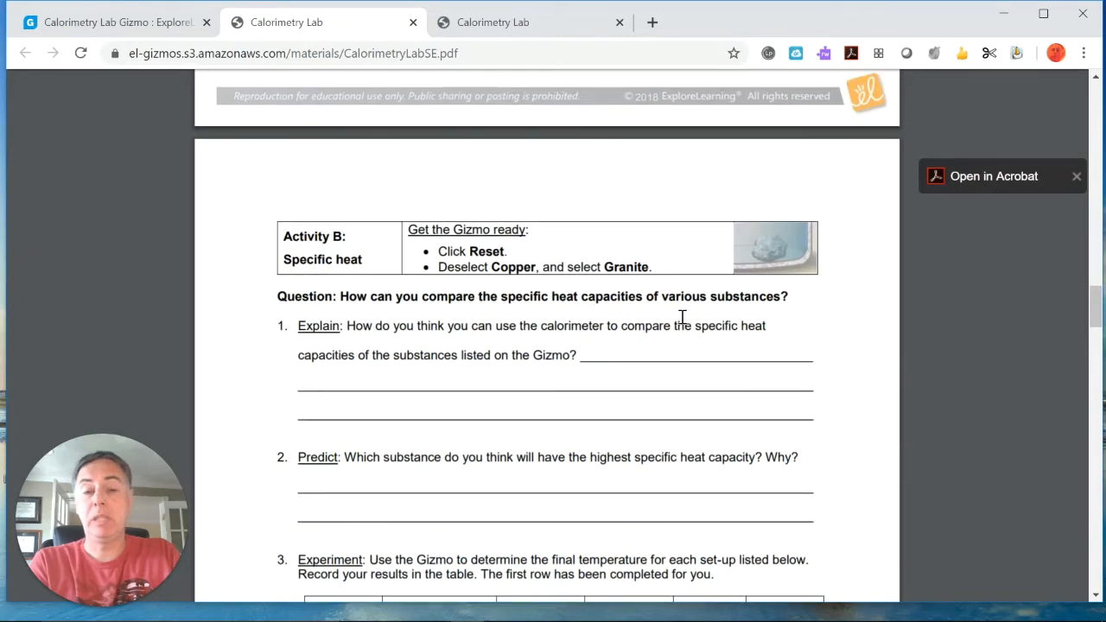
pyautogui.click(87, 24)
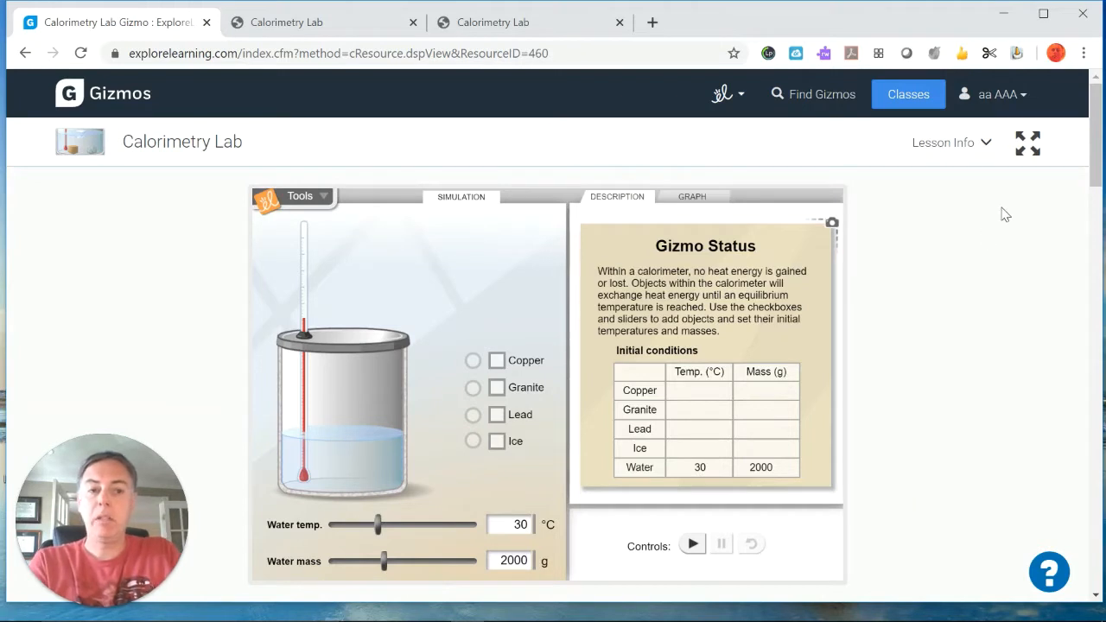
pyautogui.moveTo(1020, 154)
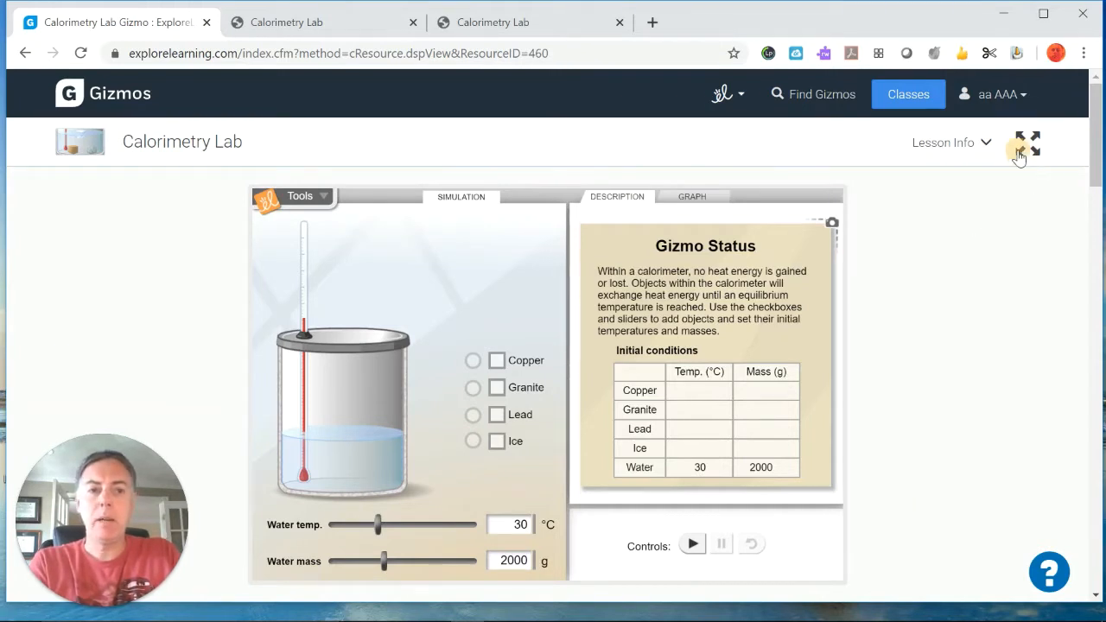
# Make the simulation fullscreen and add copper at 90 °C, 50 g to the 30 °C water.
pyautogui.click(1020, 145)
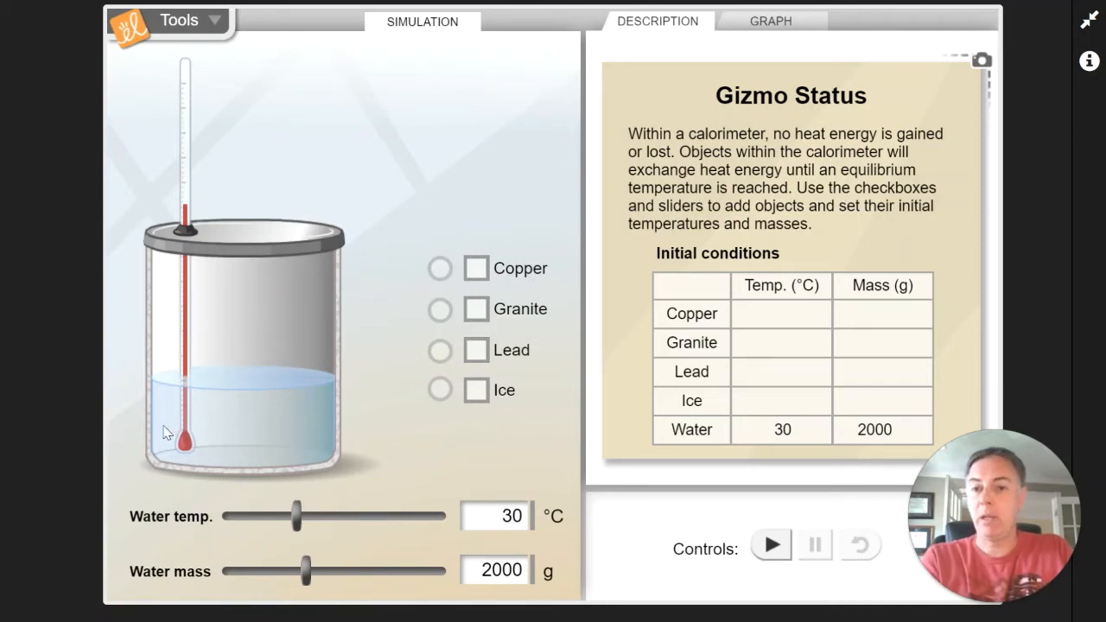
pyautogui.moveTo(263, 430)
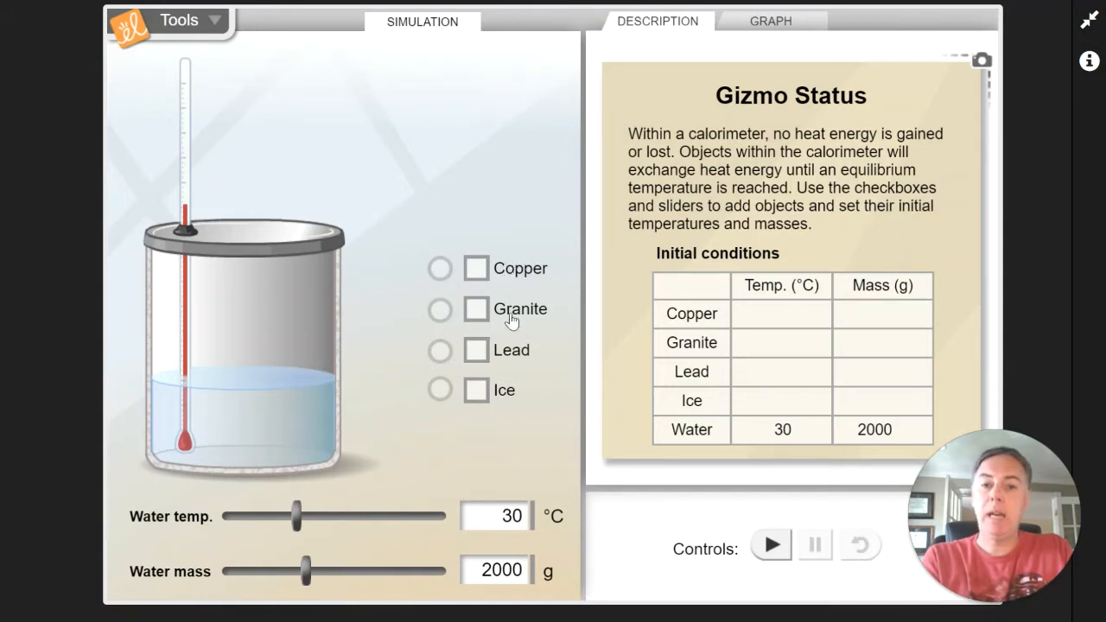
pyautogui.moveTo(322, 311)
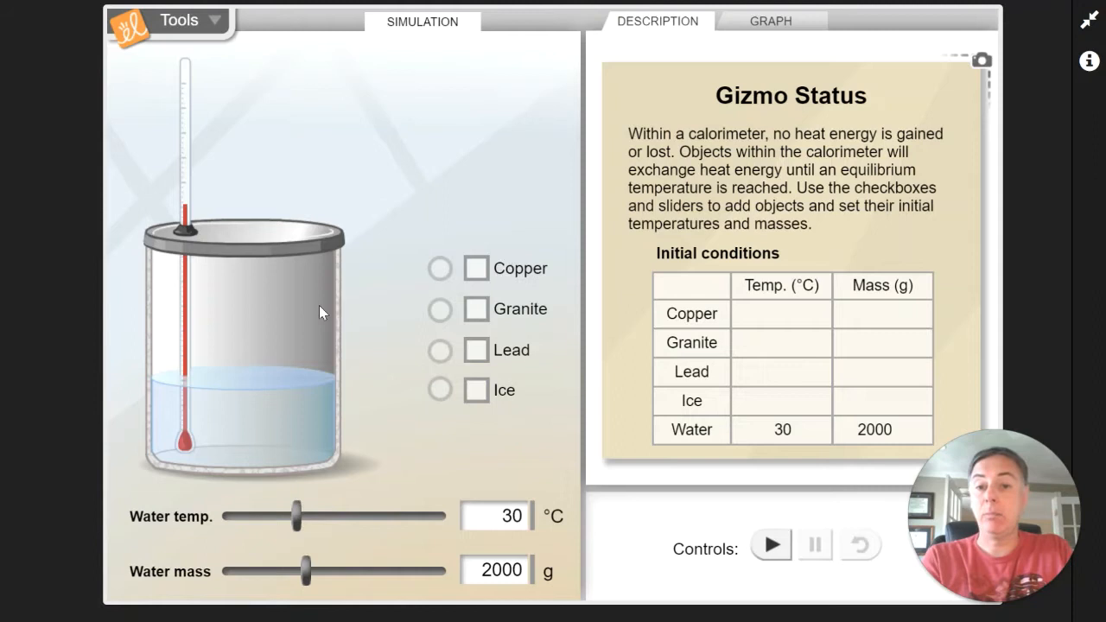
pyautogui.moveTo(439, 329)
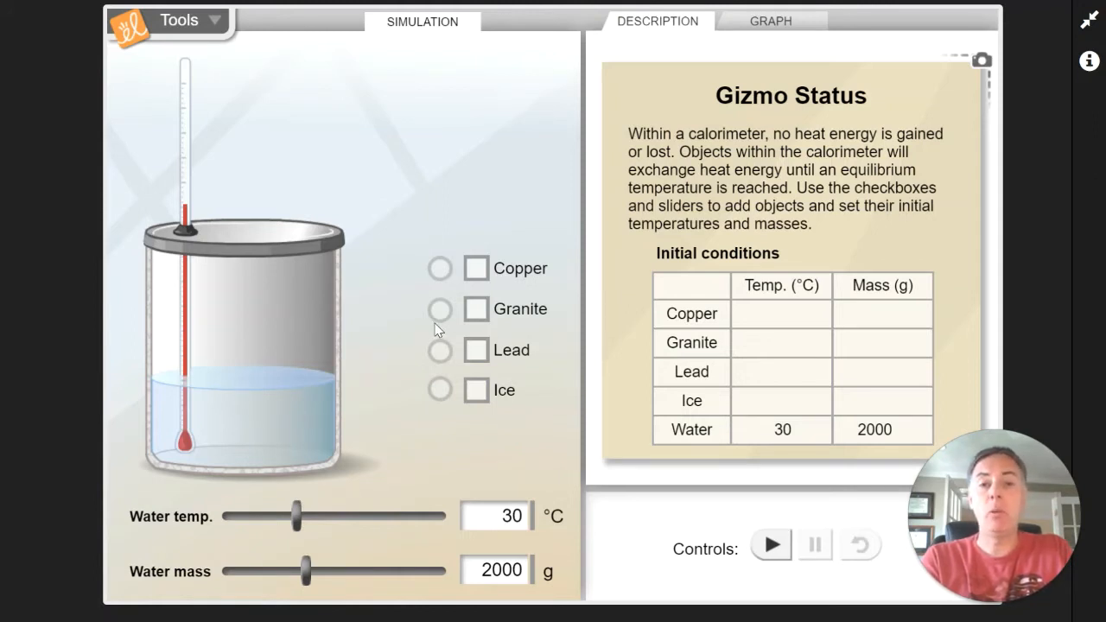
pyautogui.moveTo(574, 297)
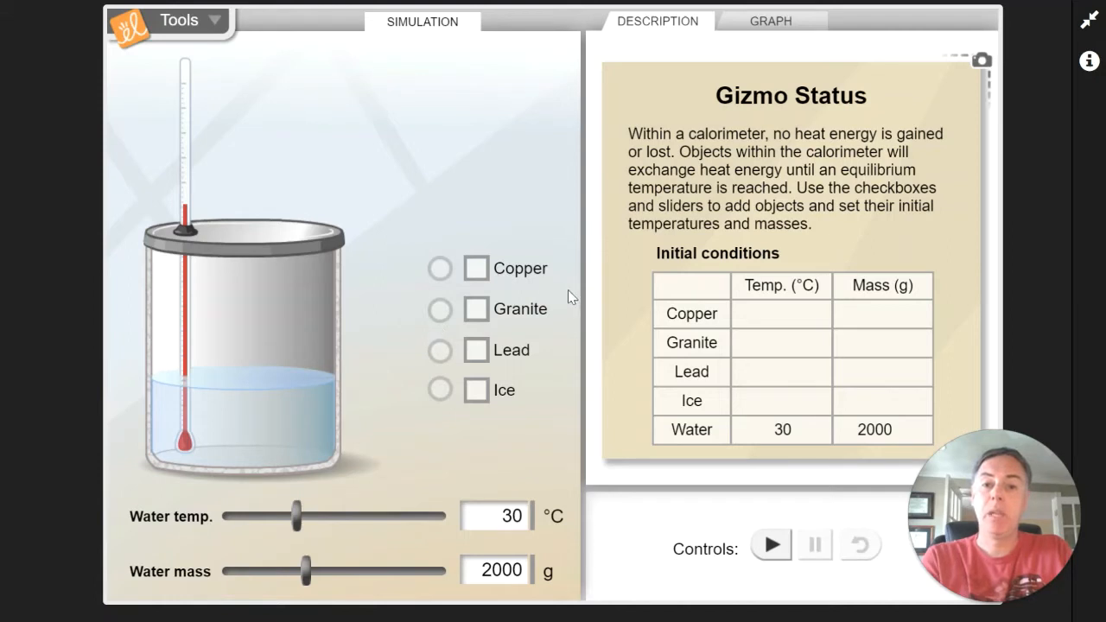
pyautogui.click(473, 268)
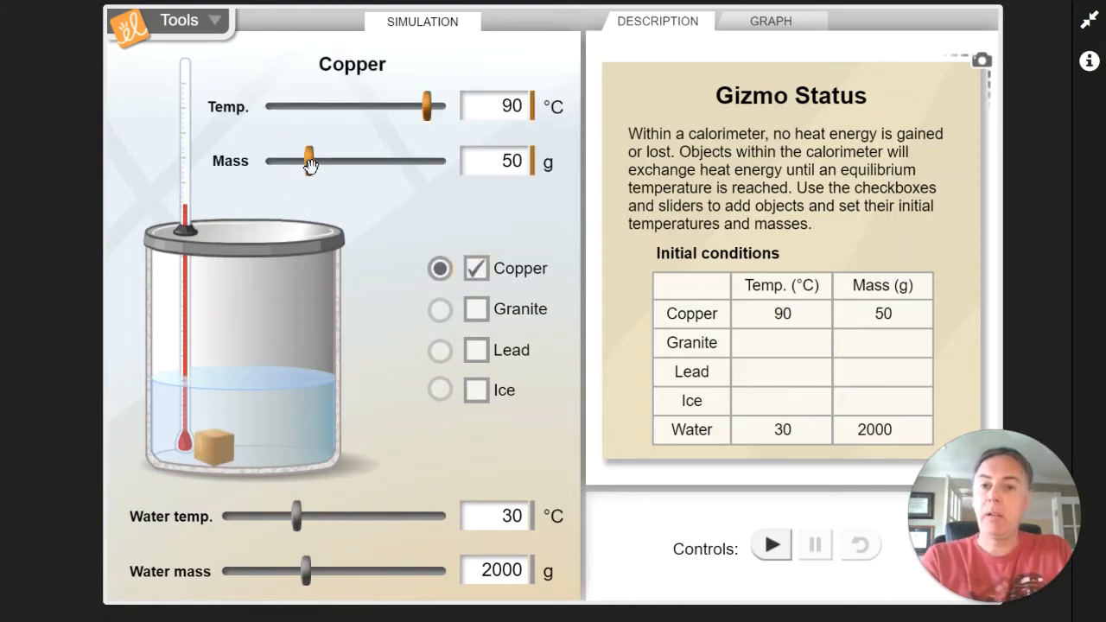
pyautogui.moveTo(423, 105)
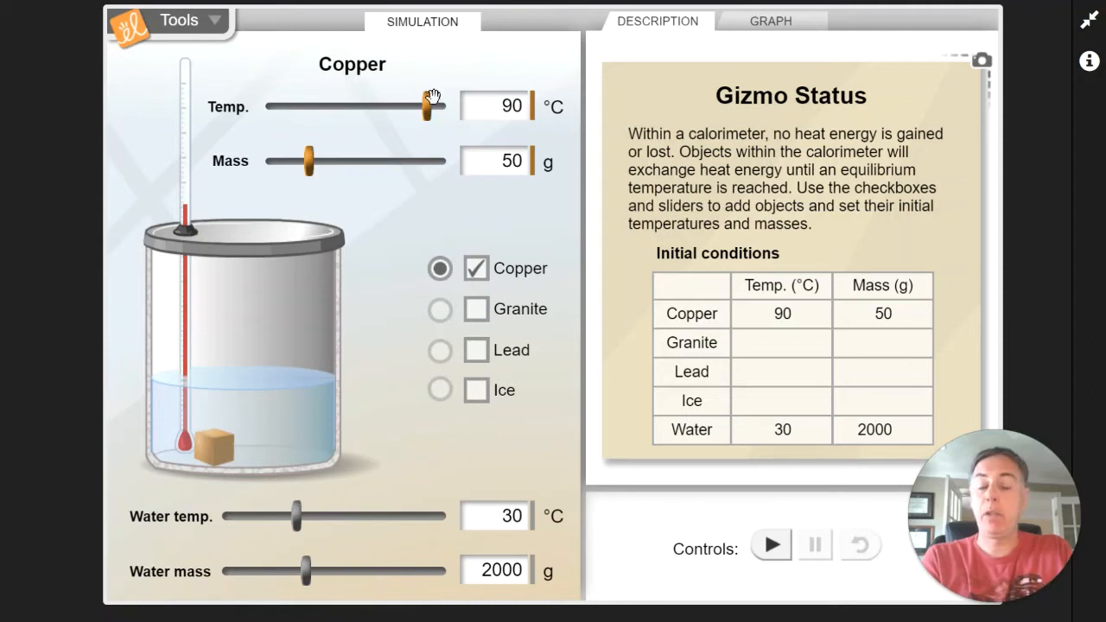
pyautogui.moveTo(339, 130)
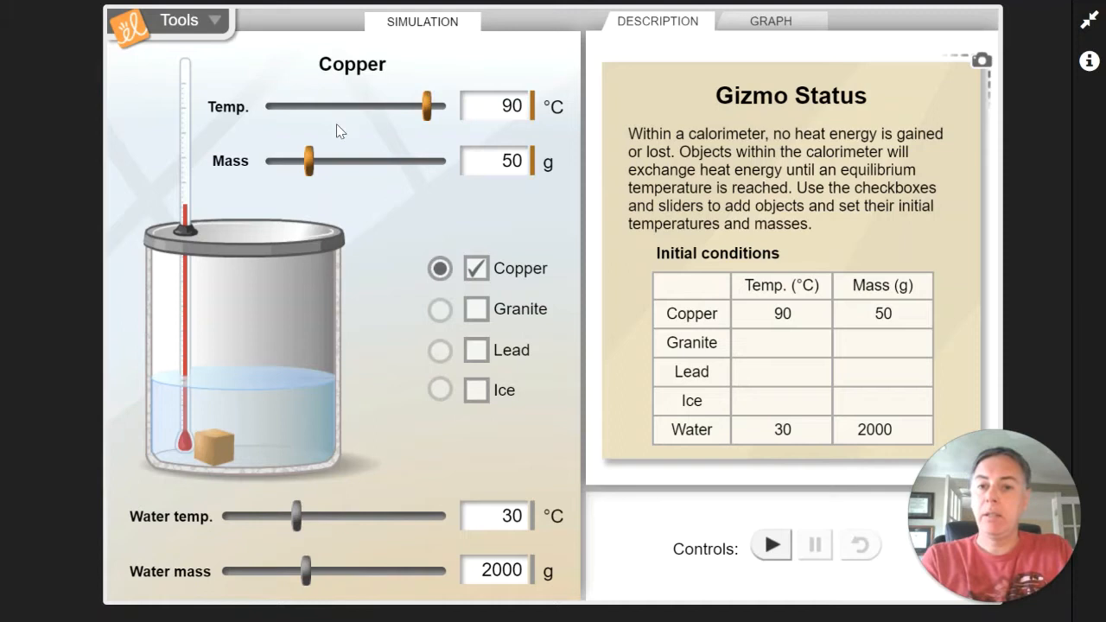
# Set copper to 100 °C and 200 g and toggle lead in the calorimeter.
pyautogui.moveTo(422, 106); pyautogui.dragTo(440, 105)
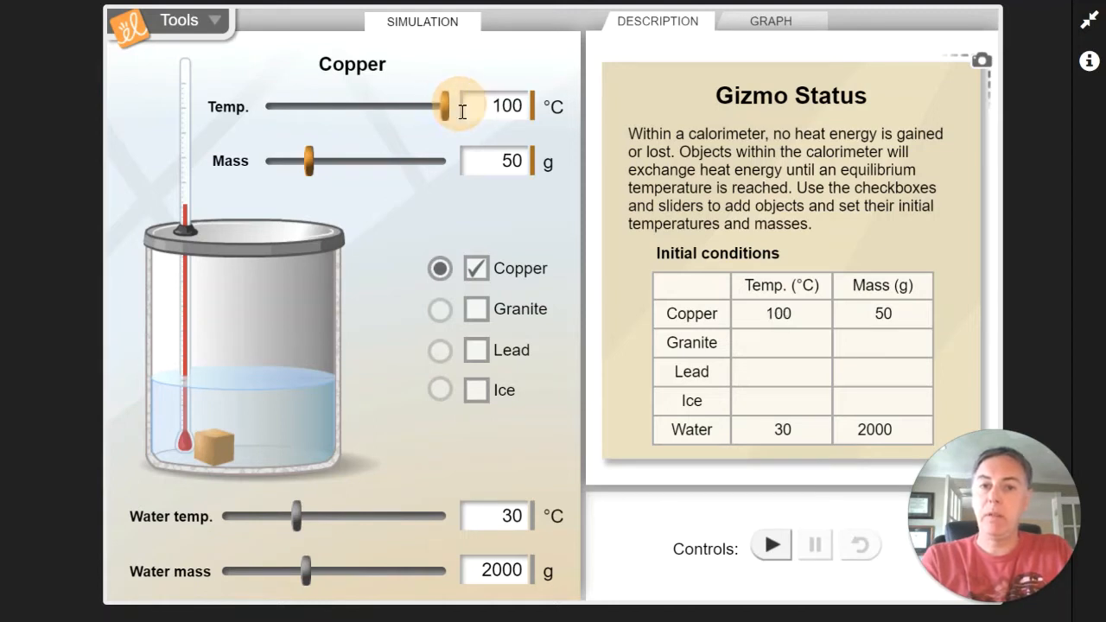
pyautogui.moveTo(307, 161); pyautogui.dragTo(446, 161)
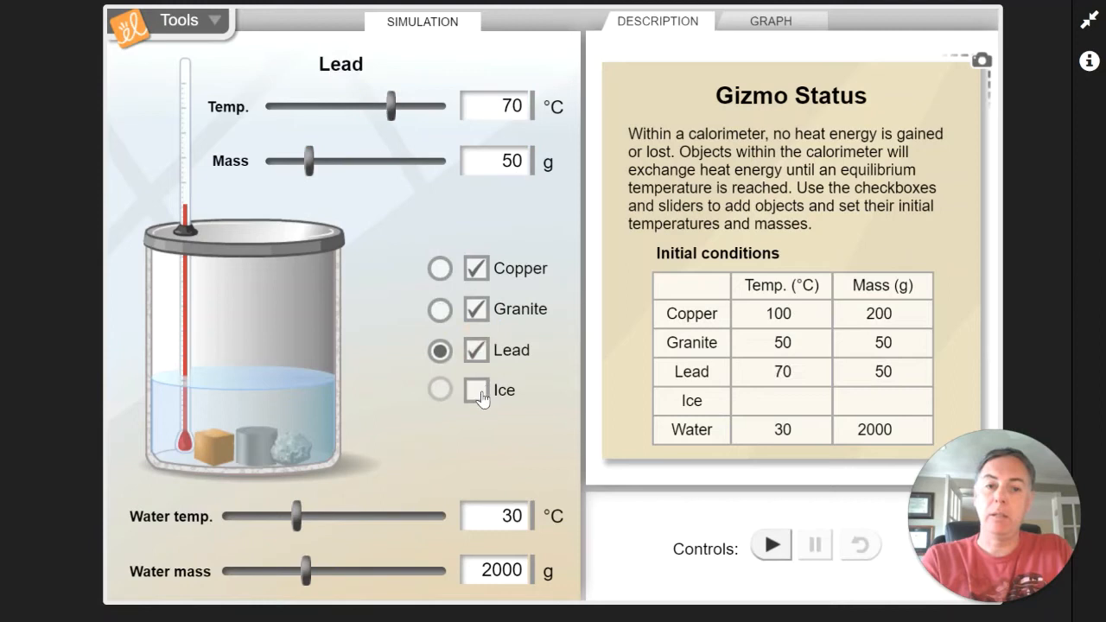
pyautogui.click(467, 391)
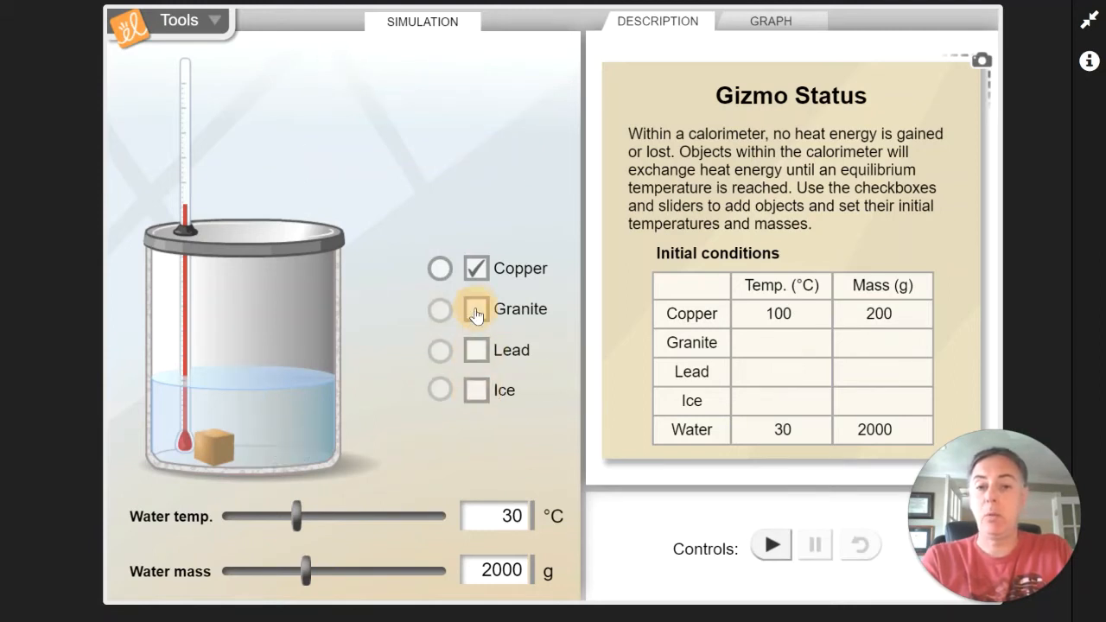
# Select copper to reconfirm its 100 °C, 200 g settings with 2000 g of 30 °C water.
pyautogui.click(436, 270)
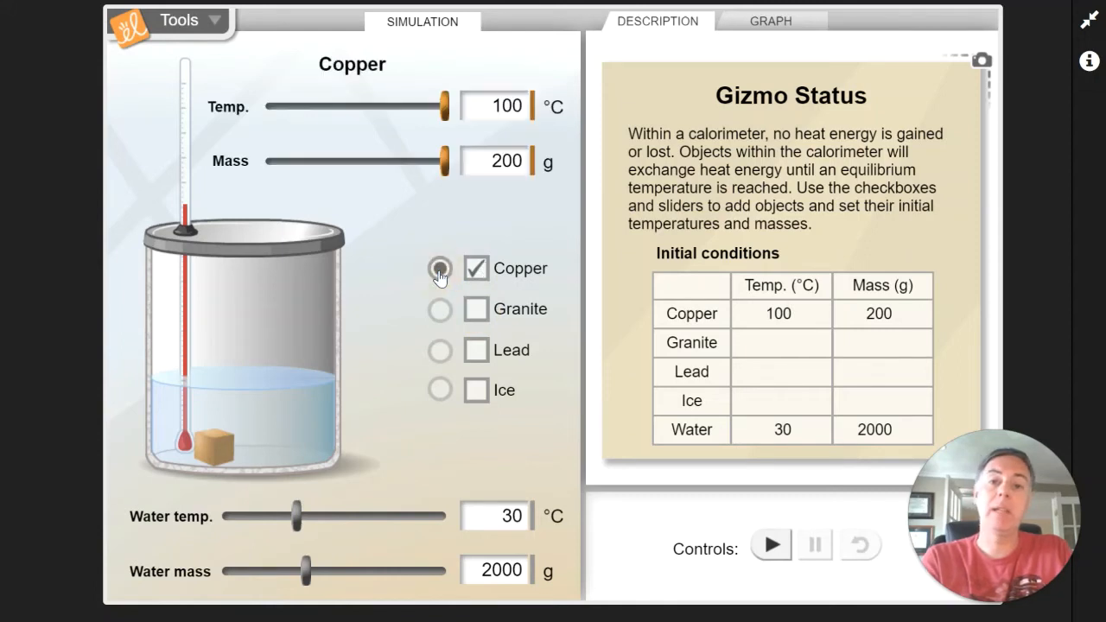
pyautogui.click(436, 270)
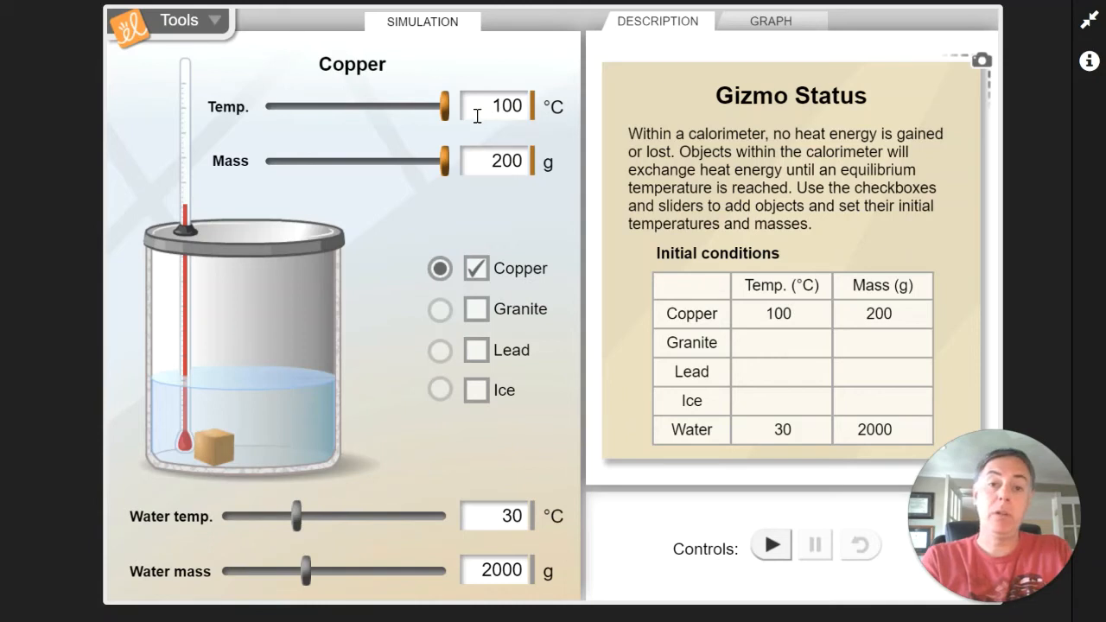
pyautogui.moveTo(255, 517)
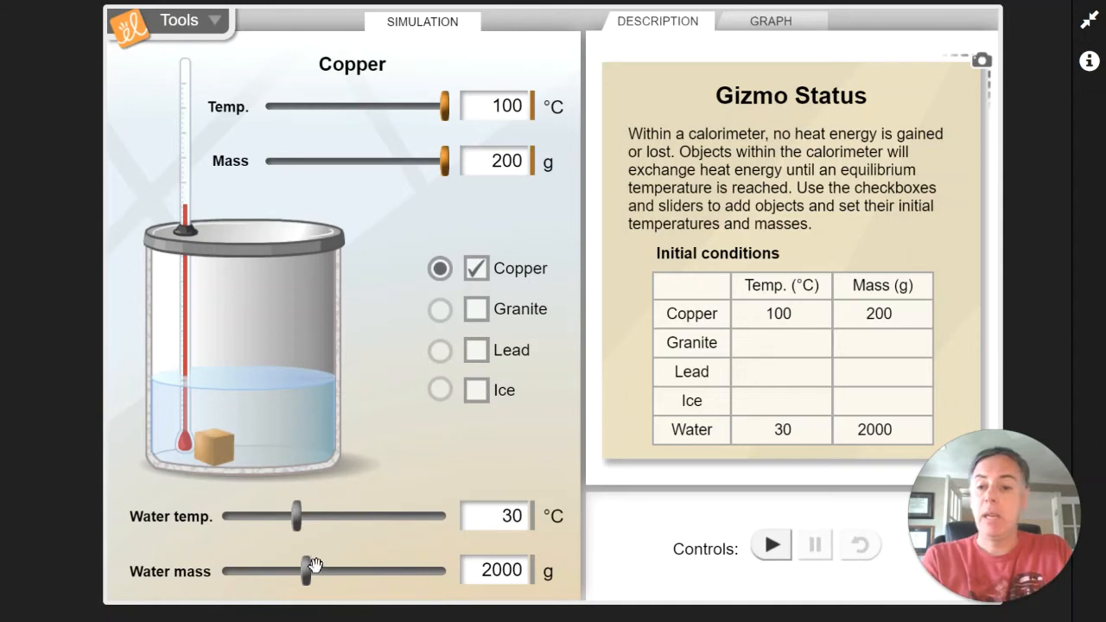
pyautogui.click(498, 570)
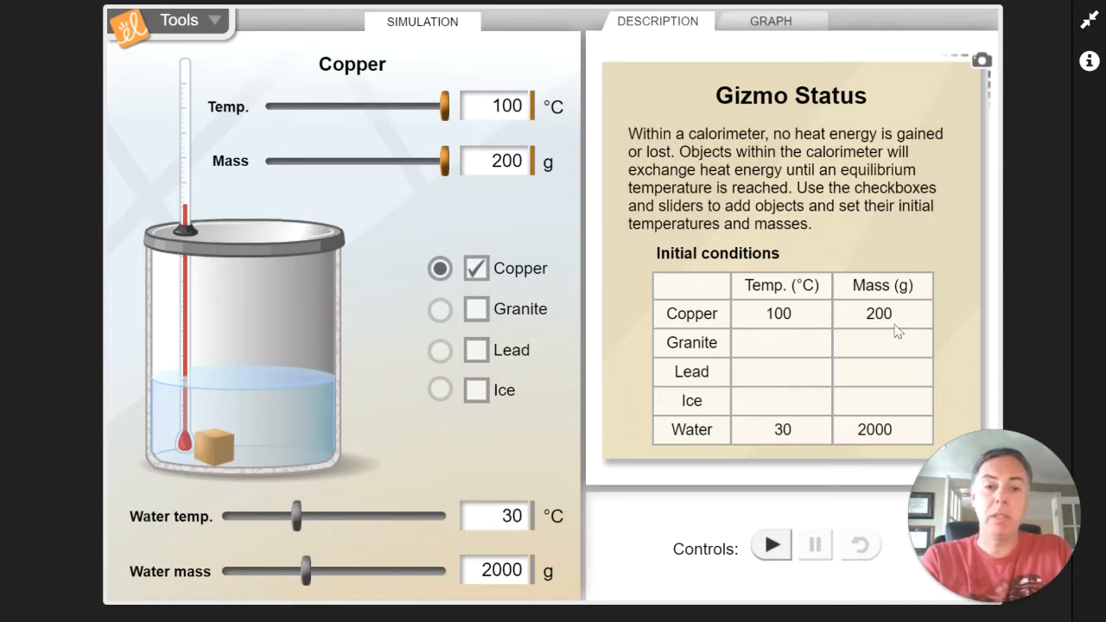
pyautogui.moveTo(872, 297)
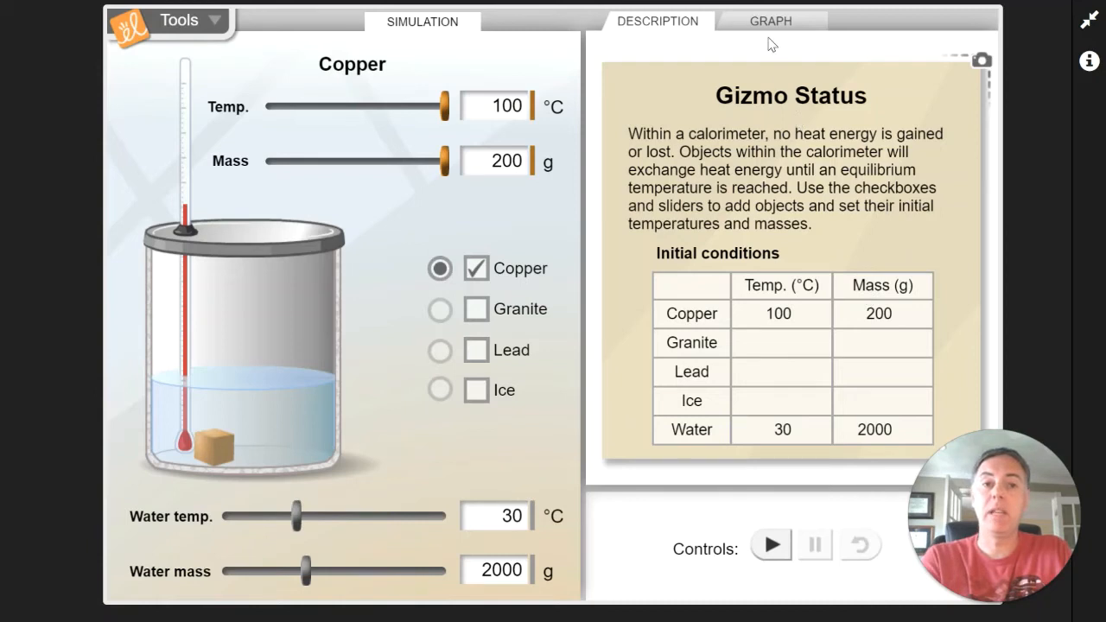
# Show the temperature graph and play the copper run to a final 30.63 °C.
pyautogui.click(771, 21)
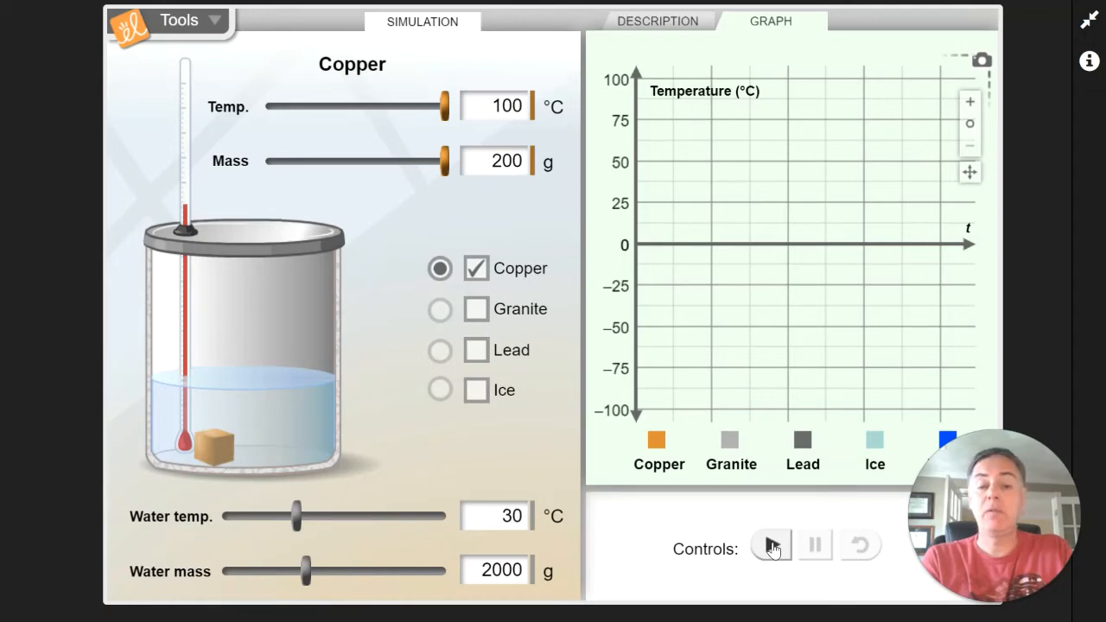
pyautogui.click(771, 546)
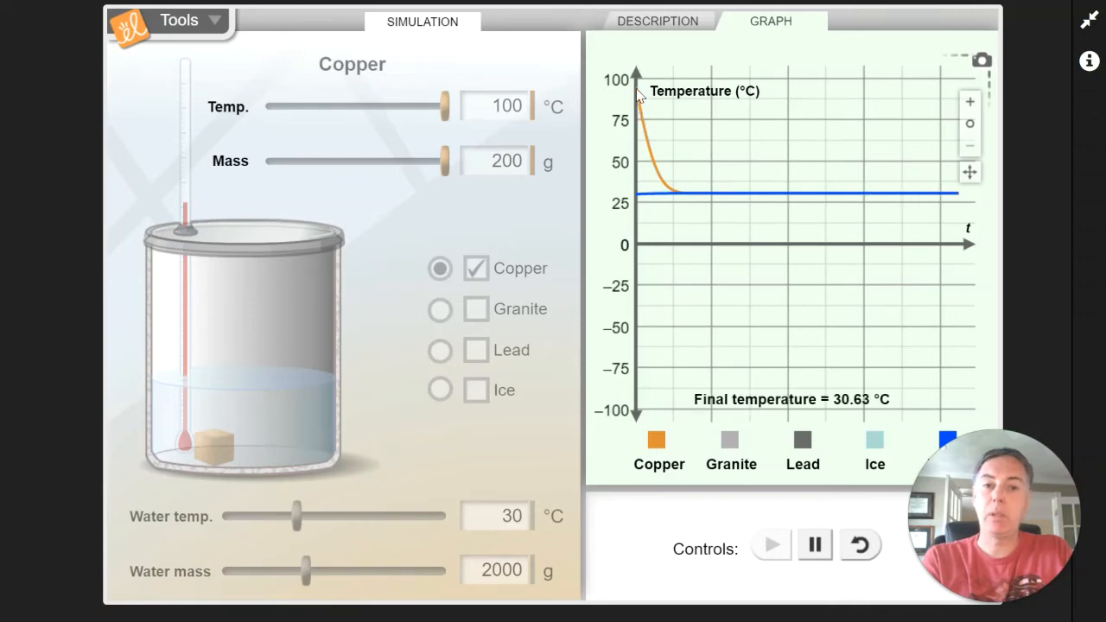
pyautogui.moveTo(645, 228)
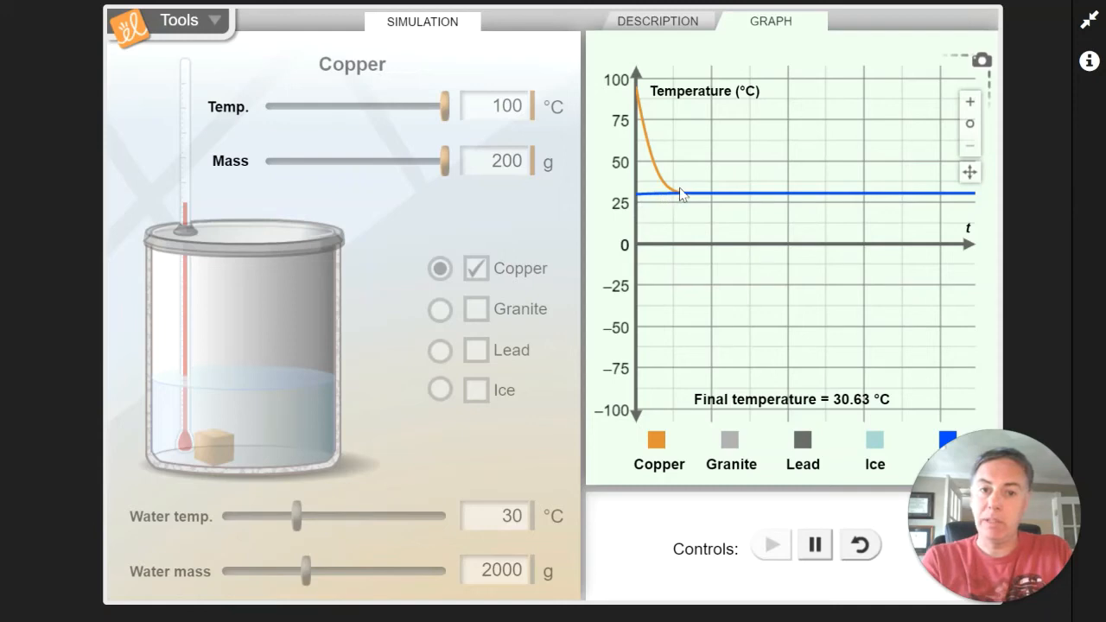
pyautogui.moveTo(700, 194)
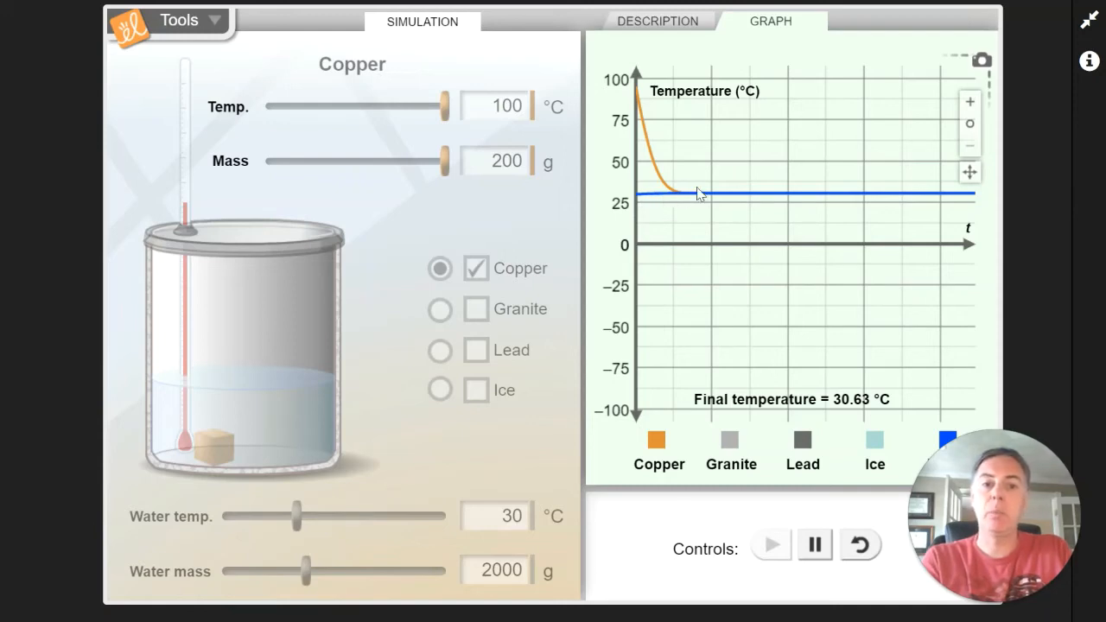
pyautogui.moveTo(947, 192)
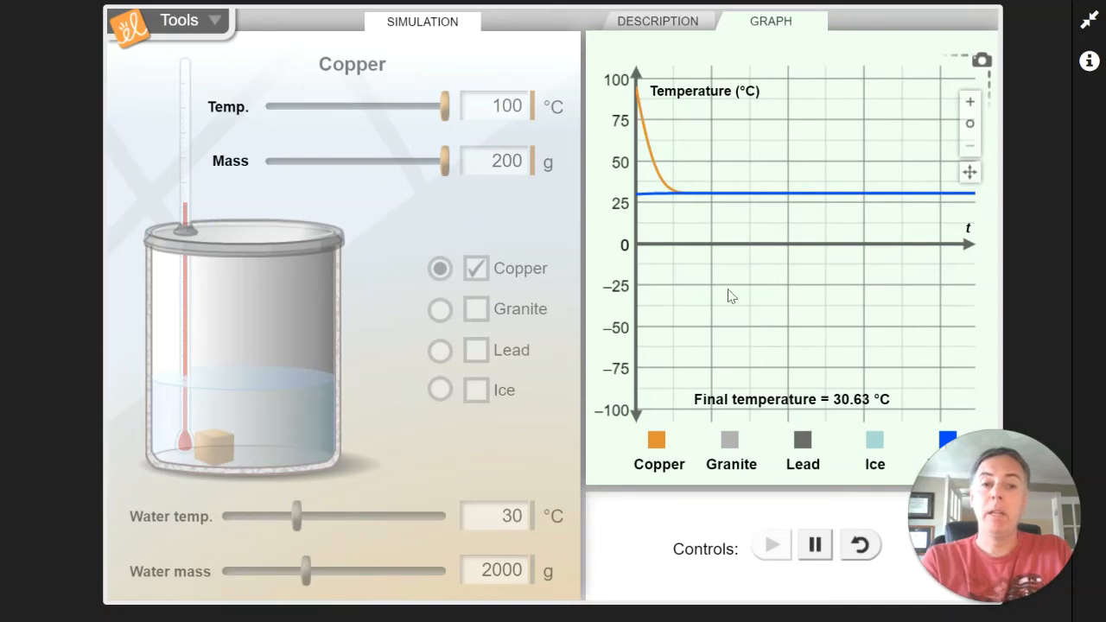
# Reset, swap copper for granite at 50 °C, 50 g, and play the run on the graph.
pyautogui.click(858, 546)
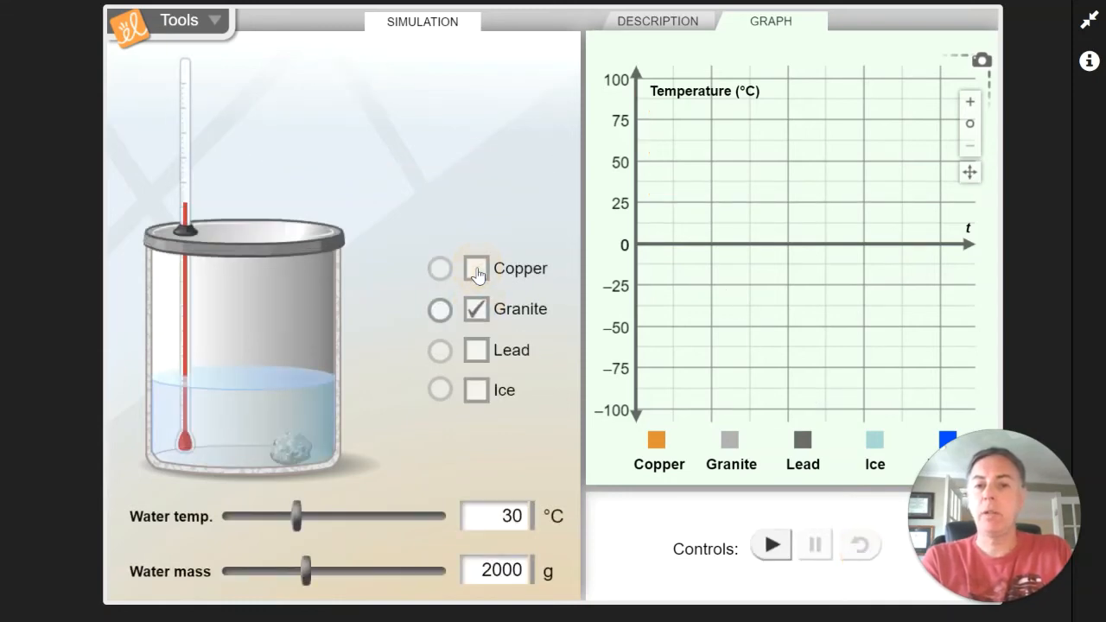
pyautogui.click(656, 21)
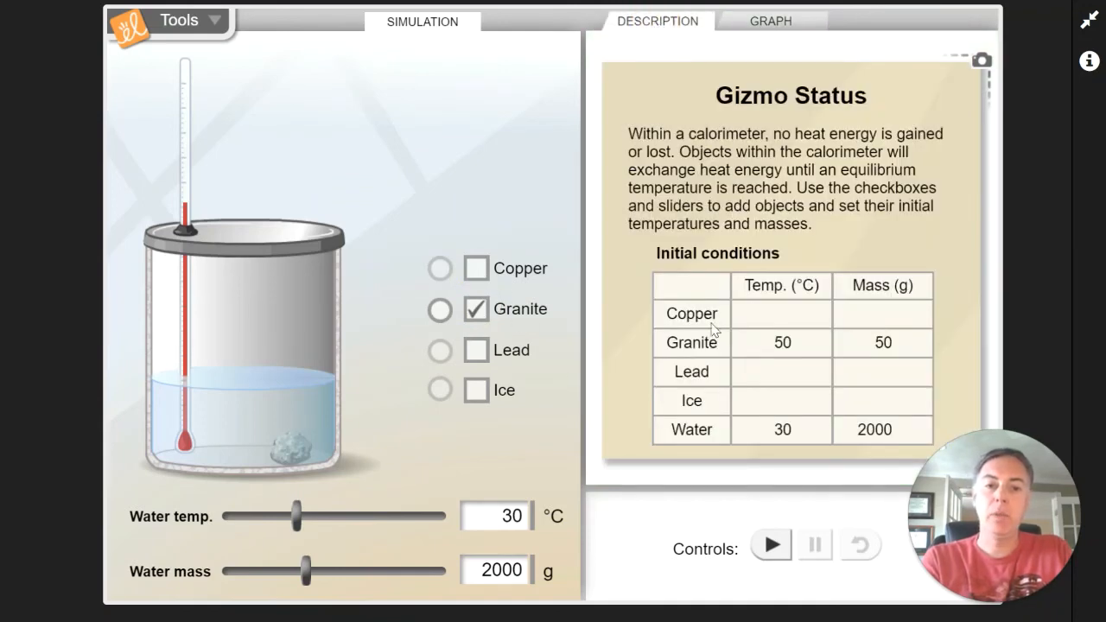
pyautogui.click(775, 20)
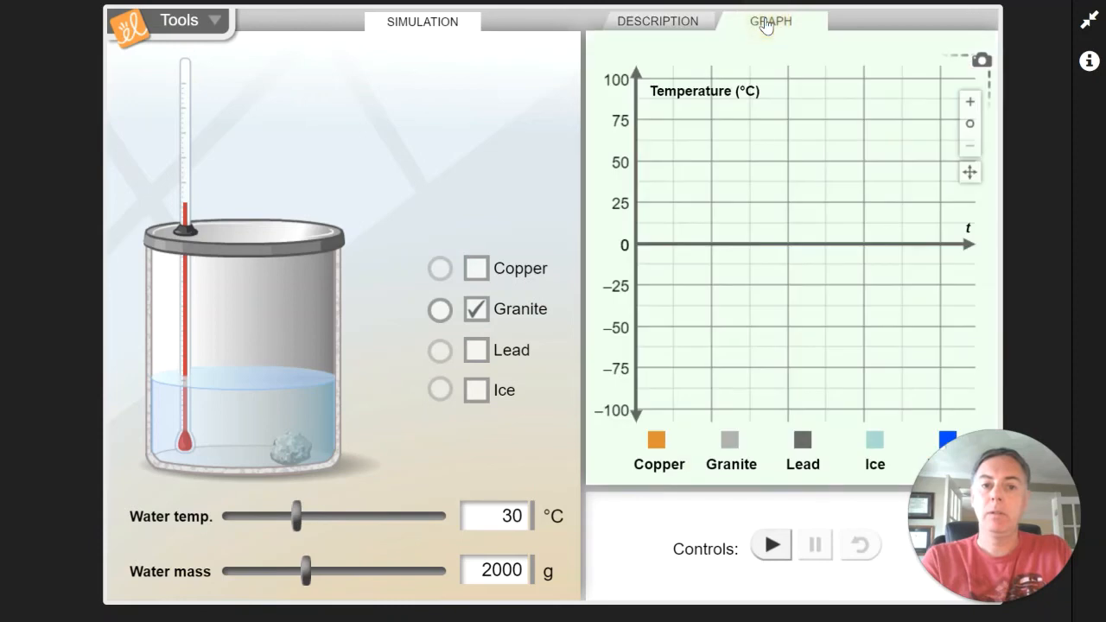
pyautogui.click(771, 546)
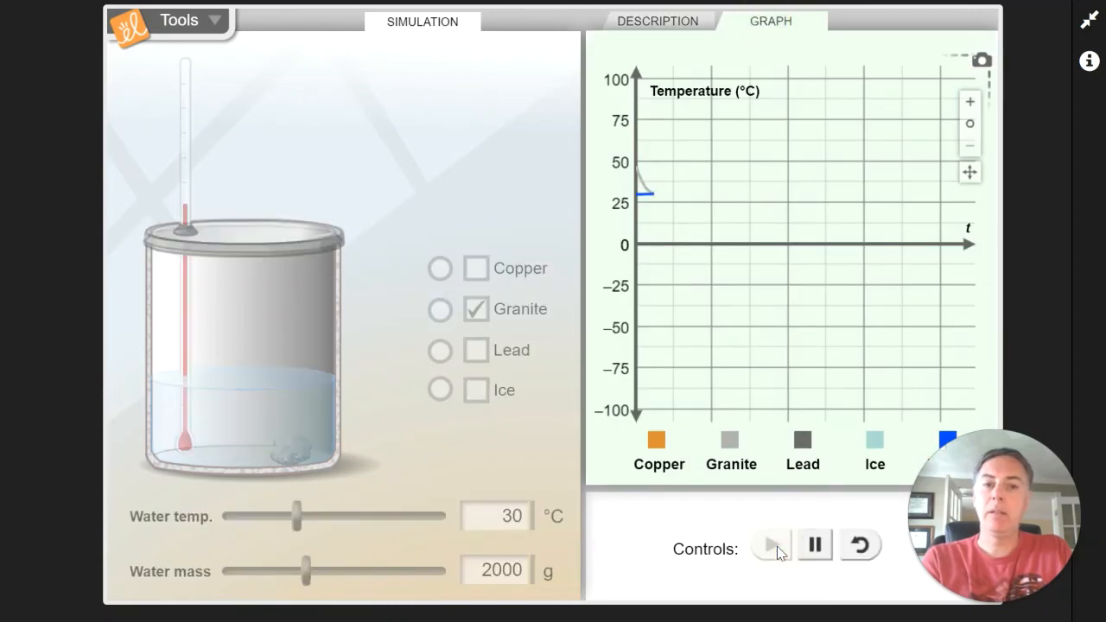
pyautogui.click(771, 546)
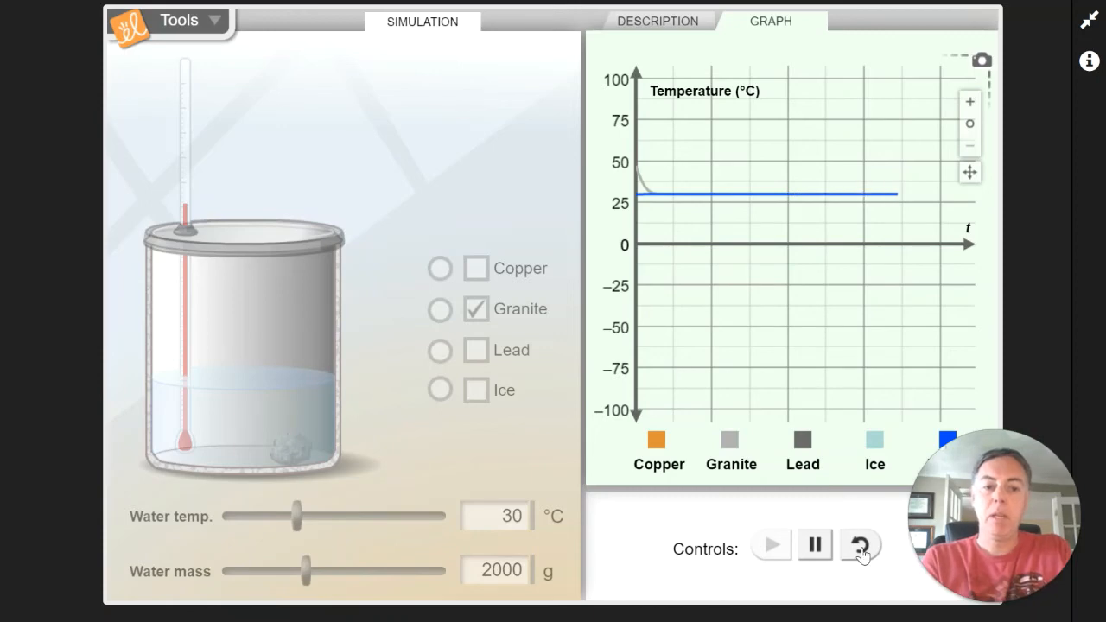
# Reset, heat granite to 100 °C at 200 g, run to 31.31 °C, then reset again.
pyautogui.click(439, 309)
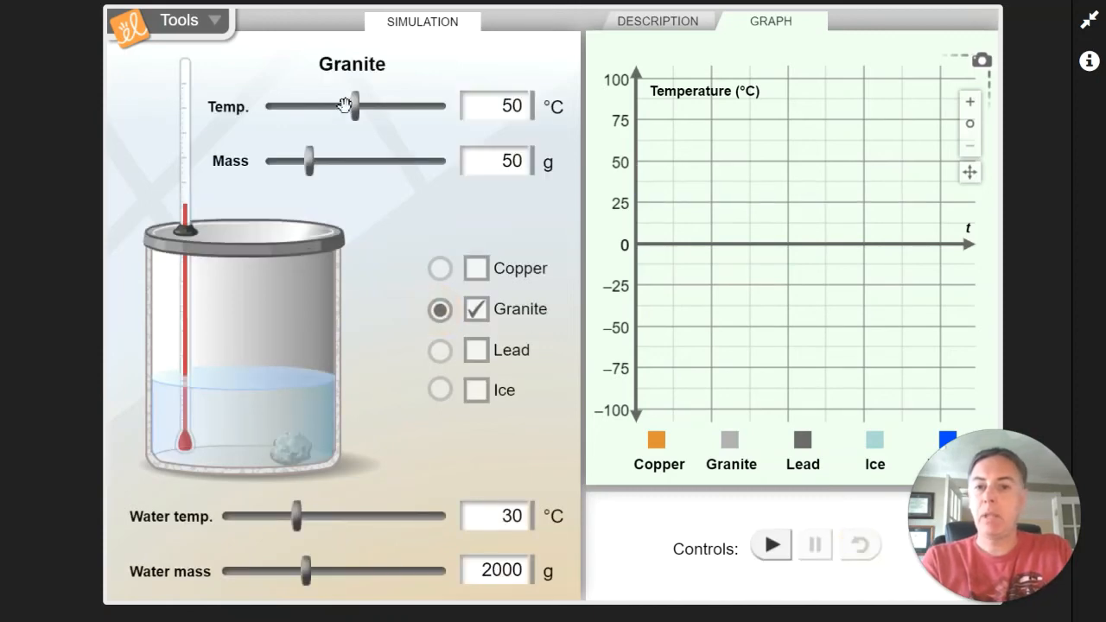
pyautogui.moveTo(353, 106); pyautogui.dragTo(443, 105)
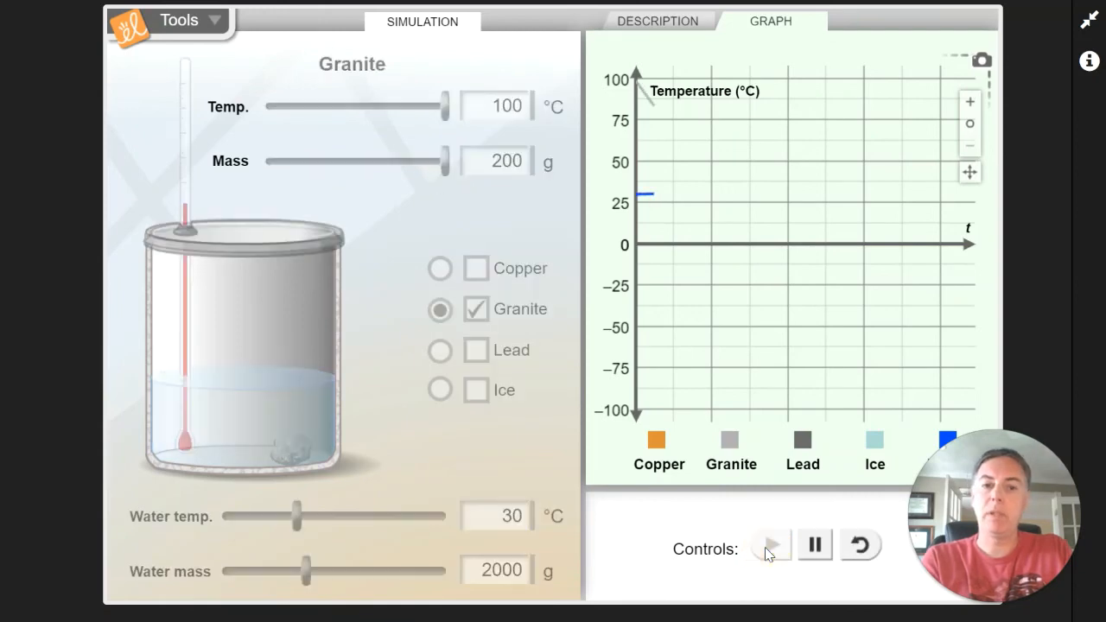
pyautogui.click(771, 546)
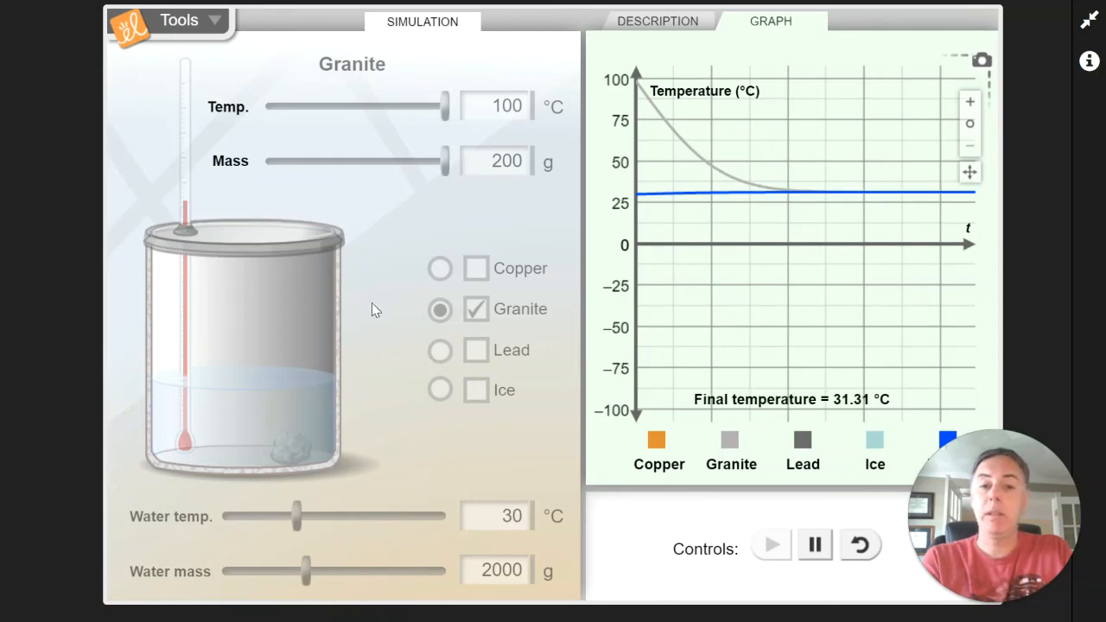
pyautogui.click(858, 545)
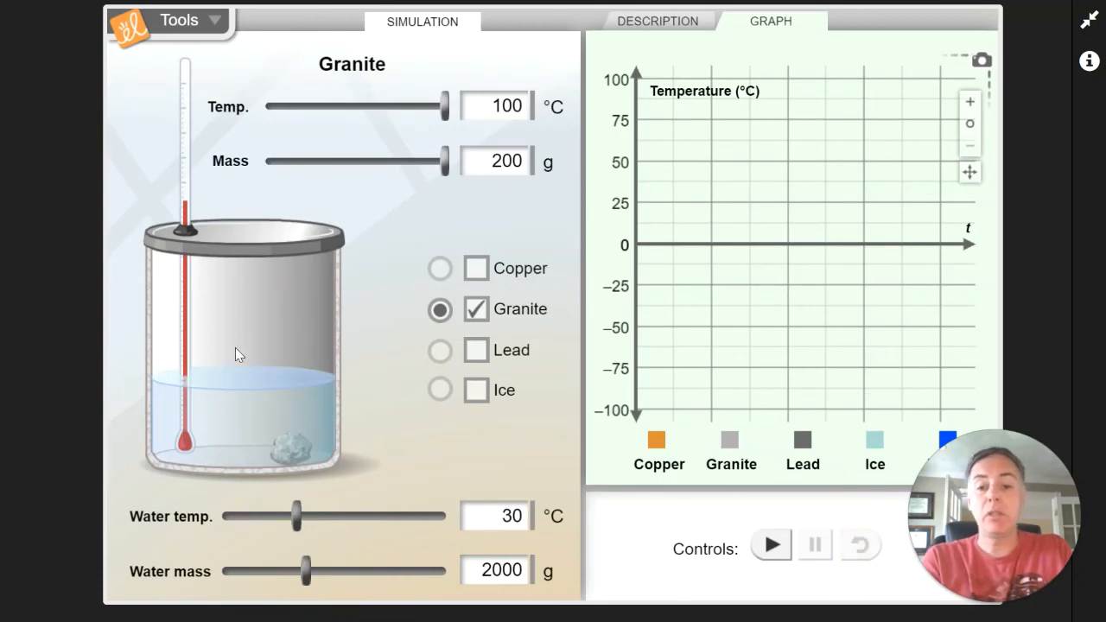
pyautogui.moveTo(562, 336)
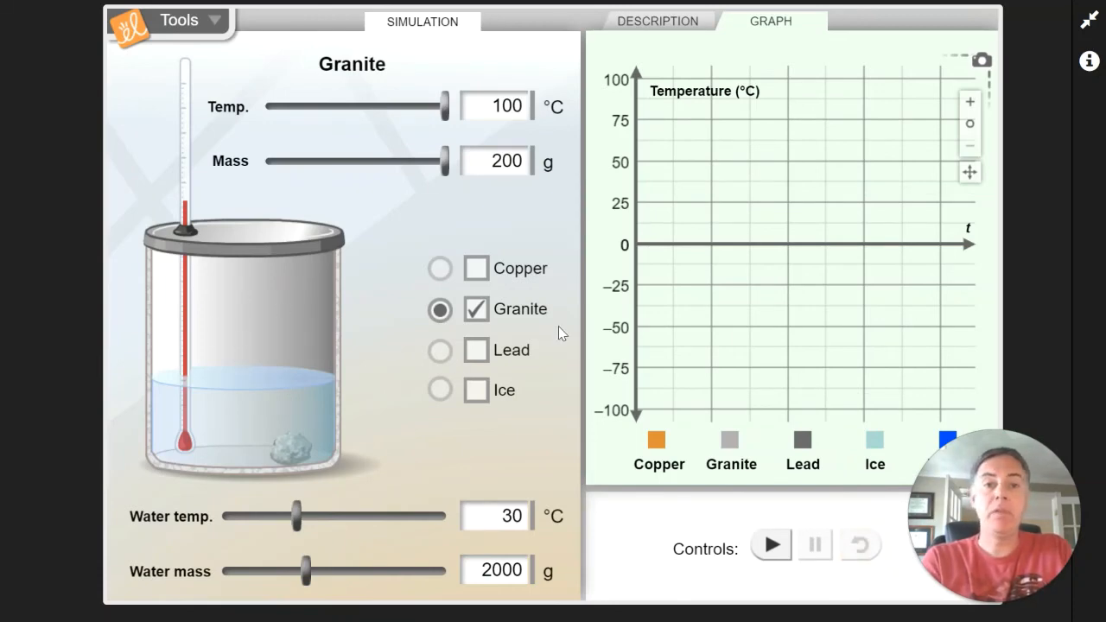